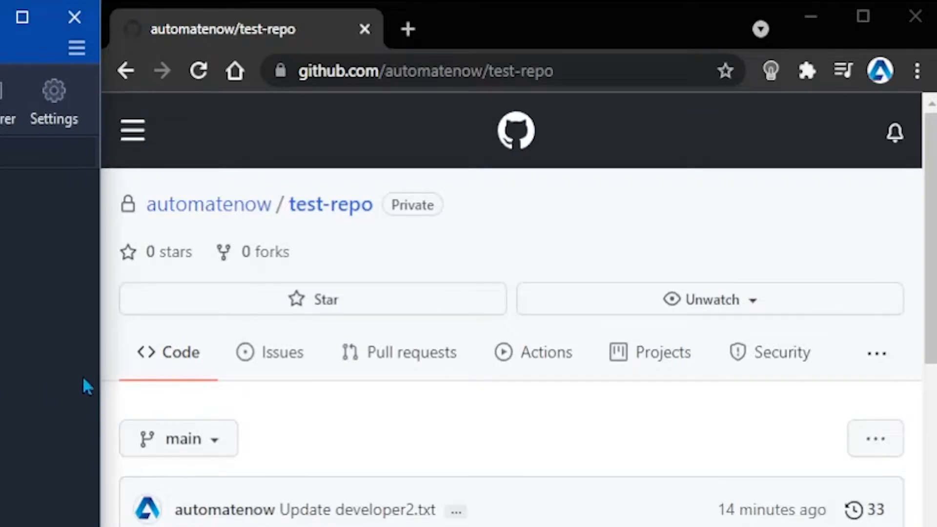
Check out feature/myNewFeature and show the test-repo folder in File Explorer.
double_click(330, 204)
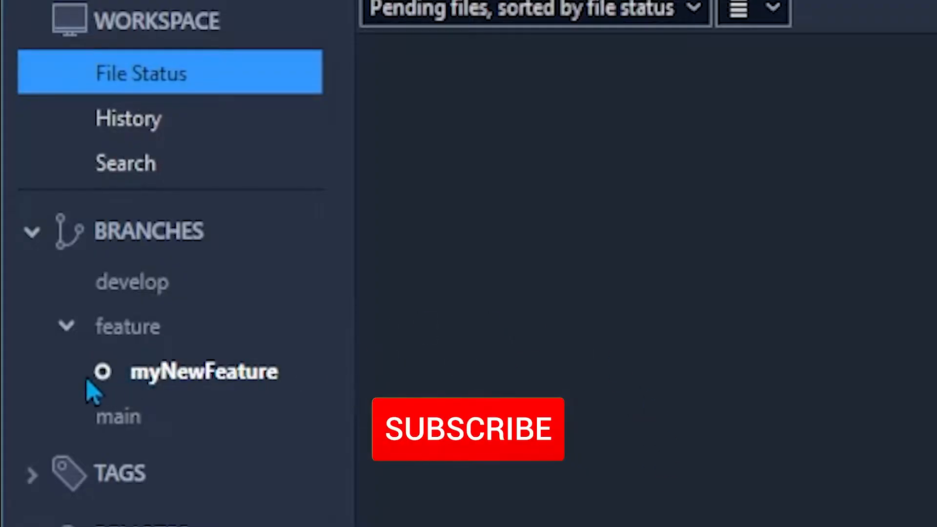
click(468, 428)
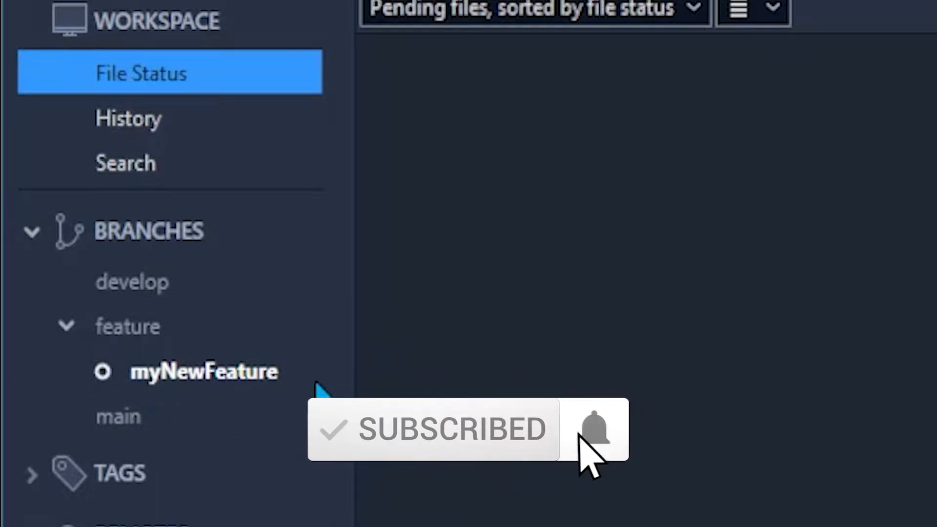
mouse_move(96, 374)
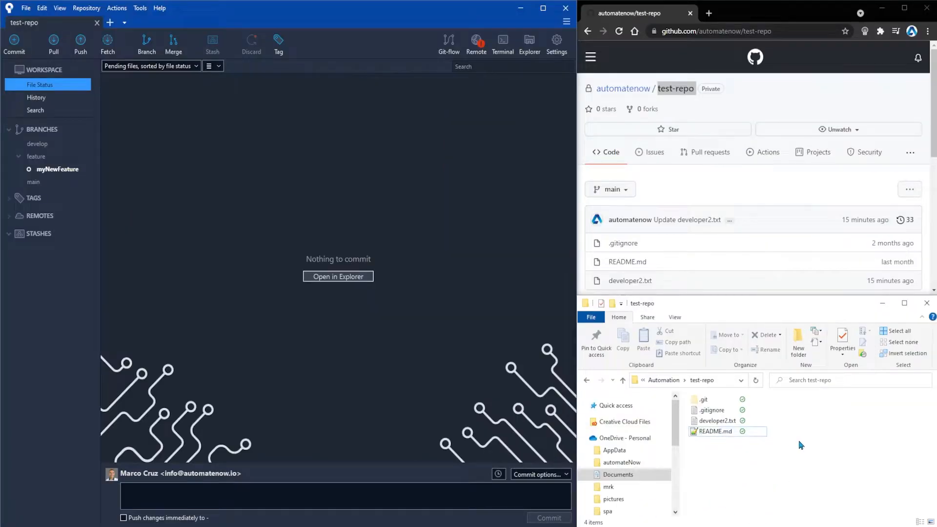
Delete README.md from the test-repo folder and start creating a new text file.
click(715, 431)
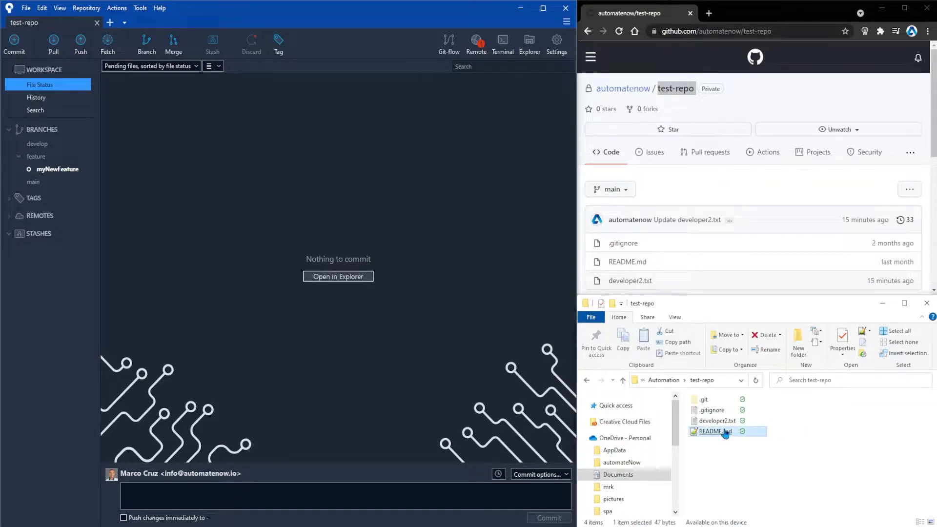
click(764, 335)
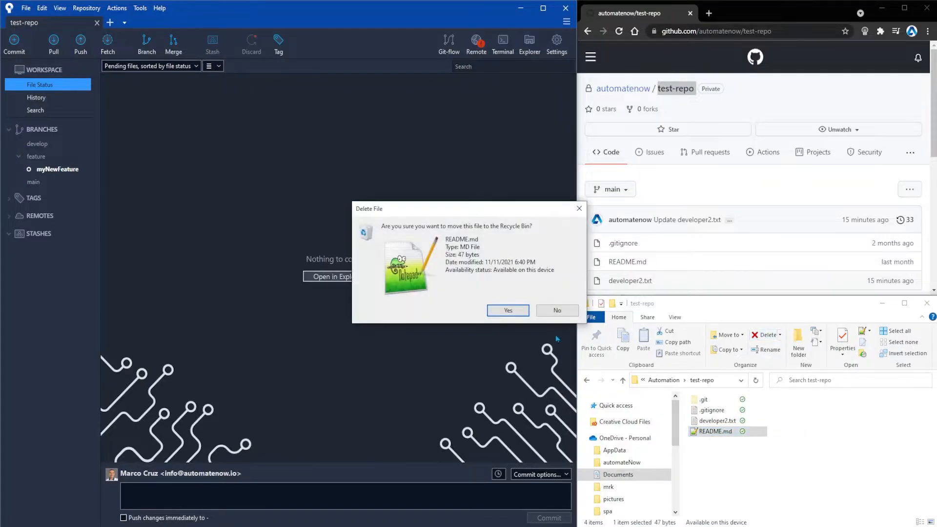
click(506, 311)
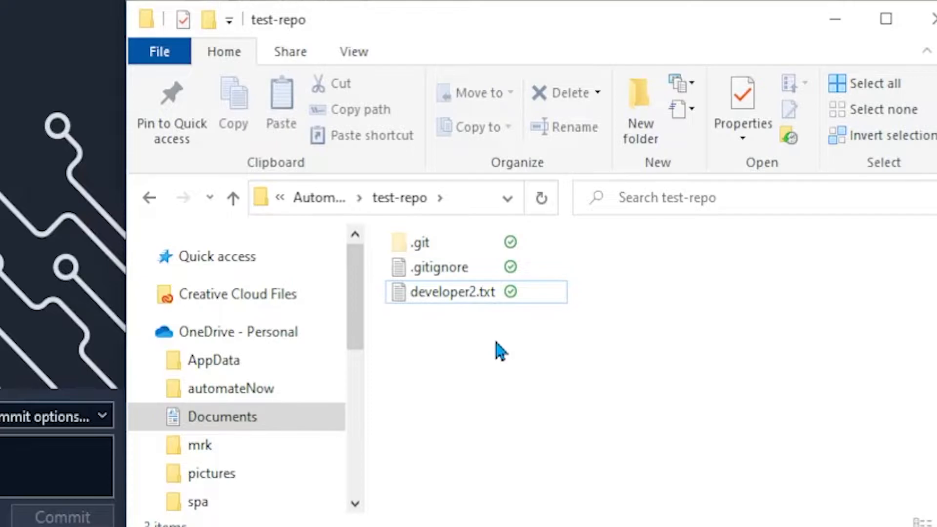
right_click(499, 349)
text(new file.txt)
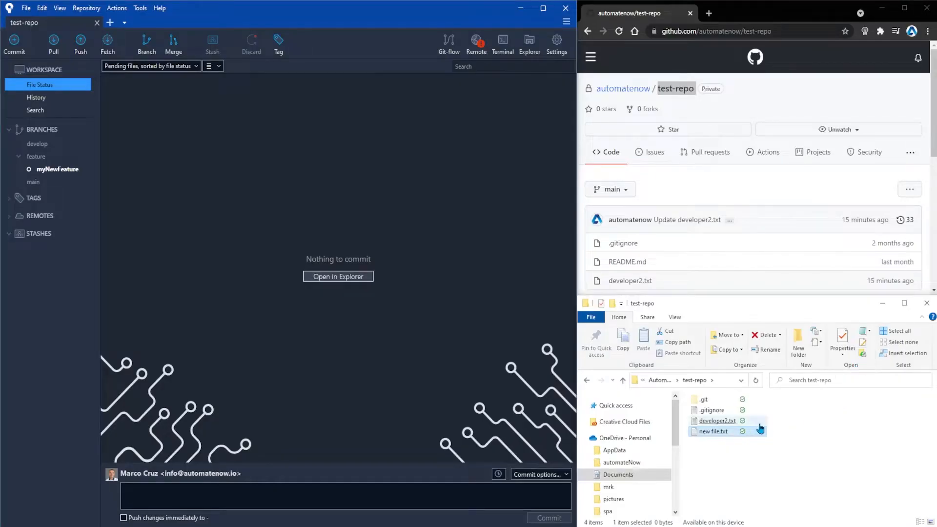
Add the line 'hi there!' to developer2.txt and save it while closing Notepad.
text(hi thre)
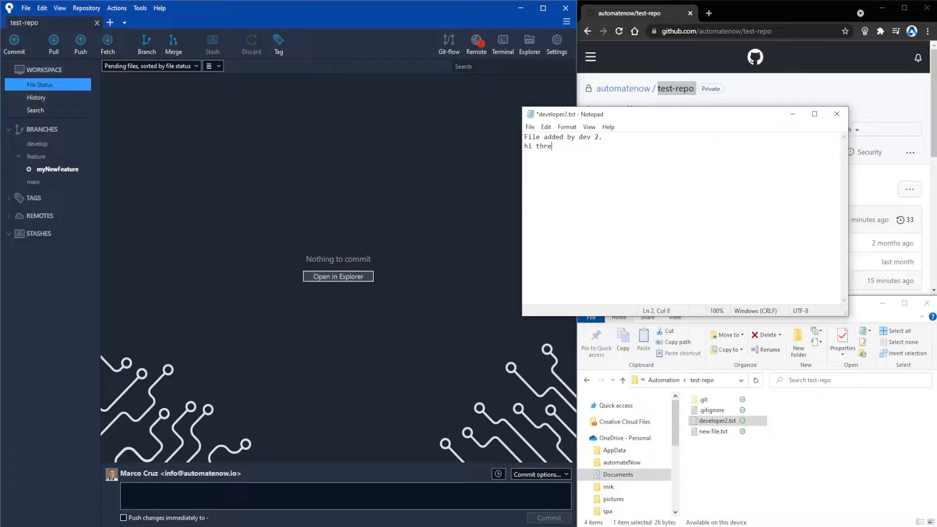
text(re!)
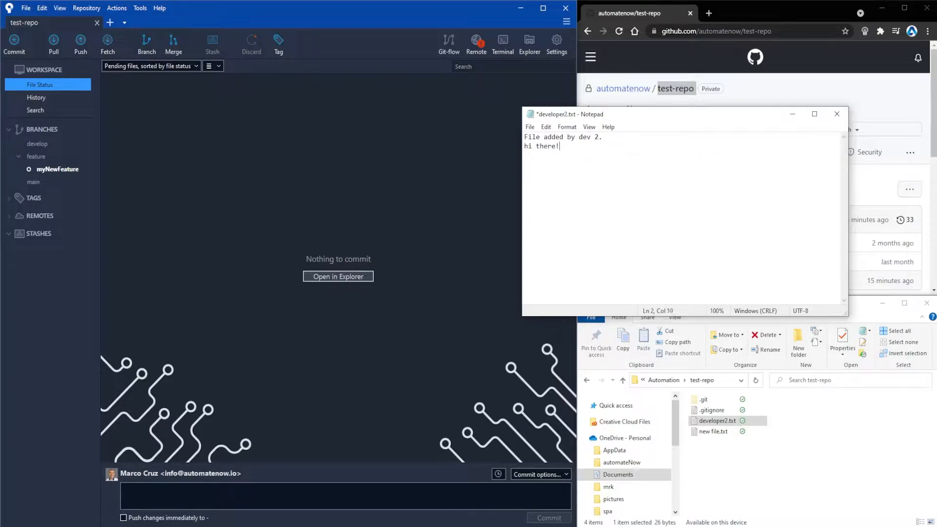
click(838, 114)
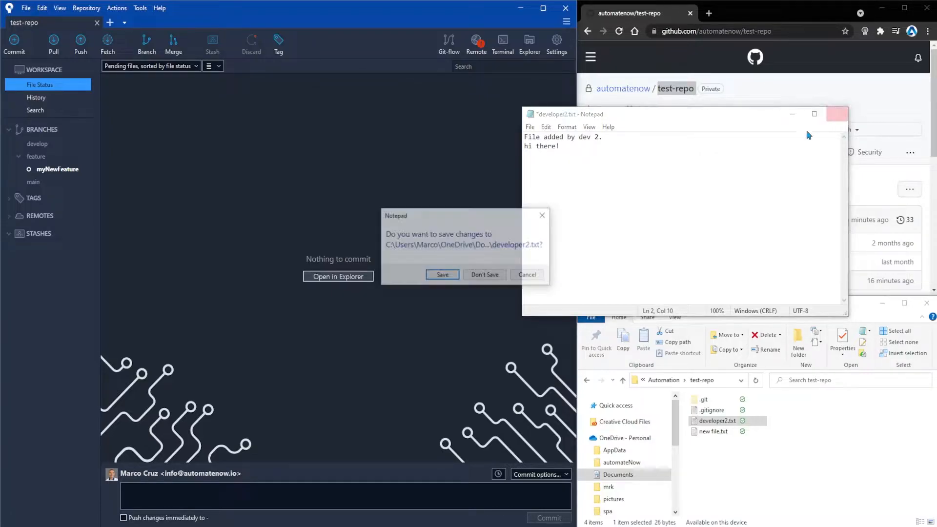
click(442, 274)
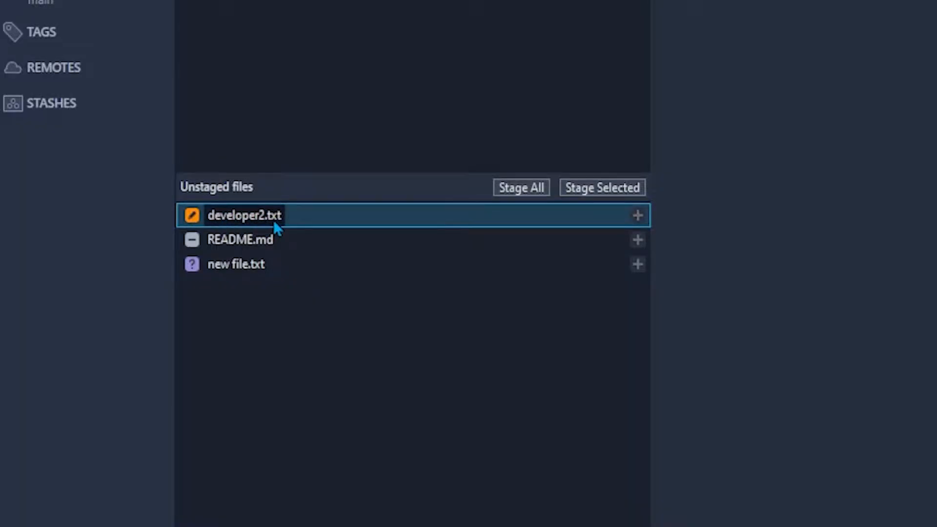
View the diffs for the modified developer2.txt and the deleted README.md.
click(245, 216)
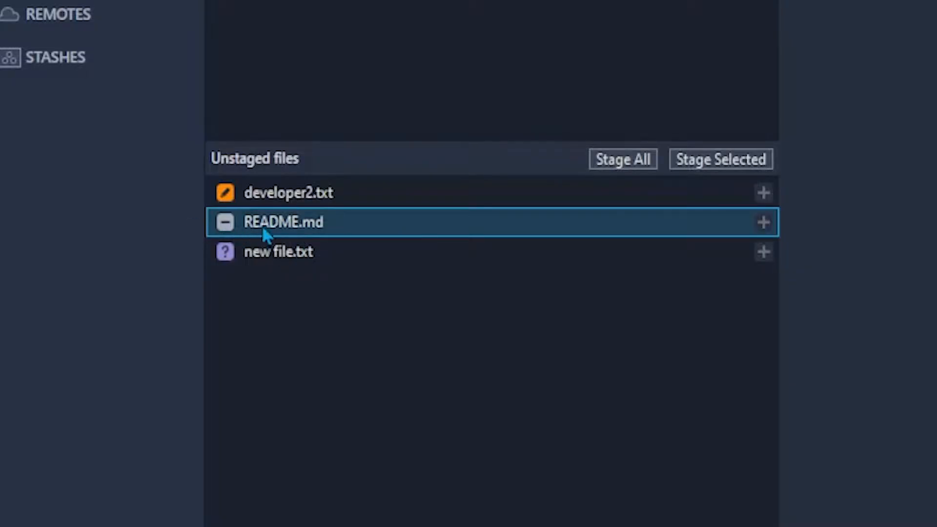
click(278, 251)
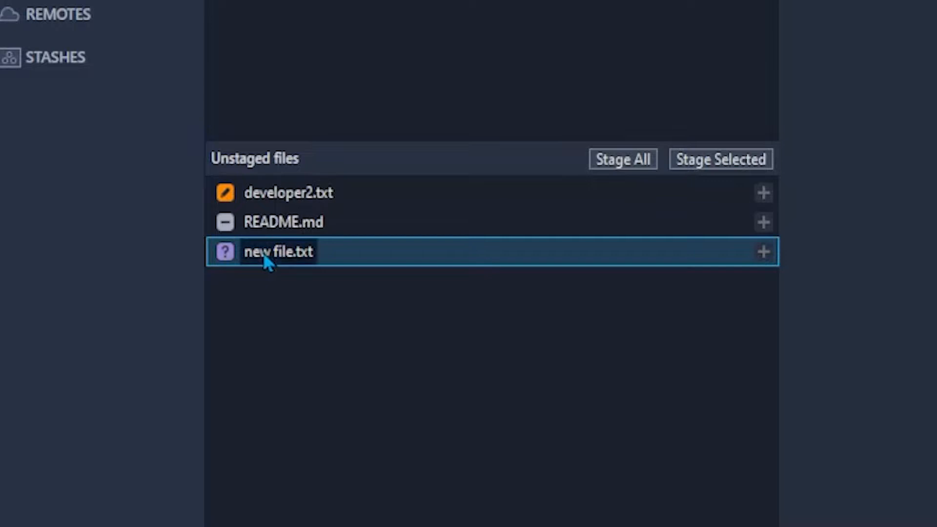
mouse_move(226, 252)
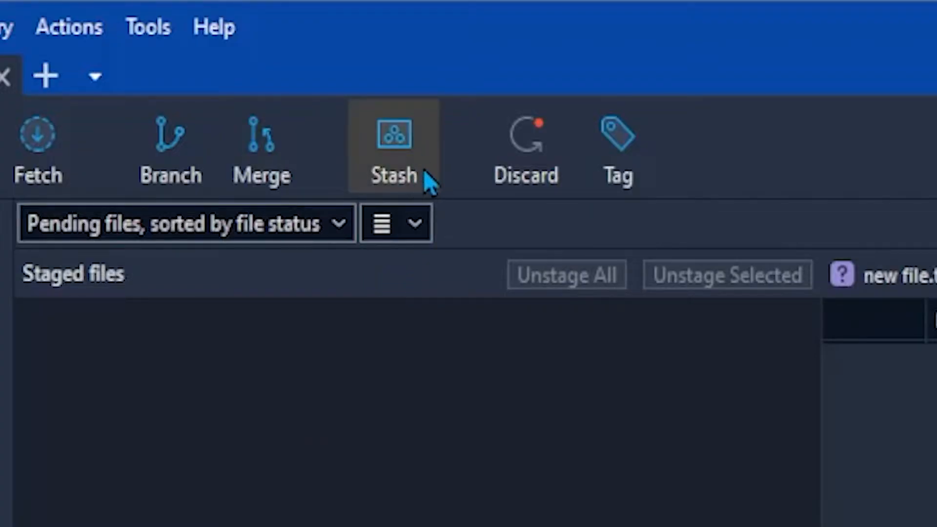
mouse_move(413, 191)
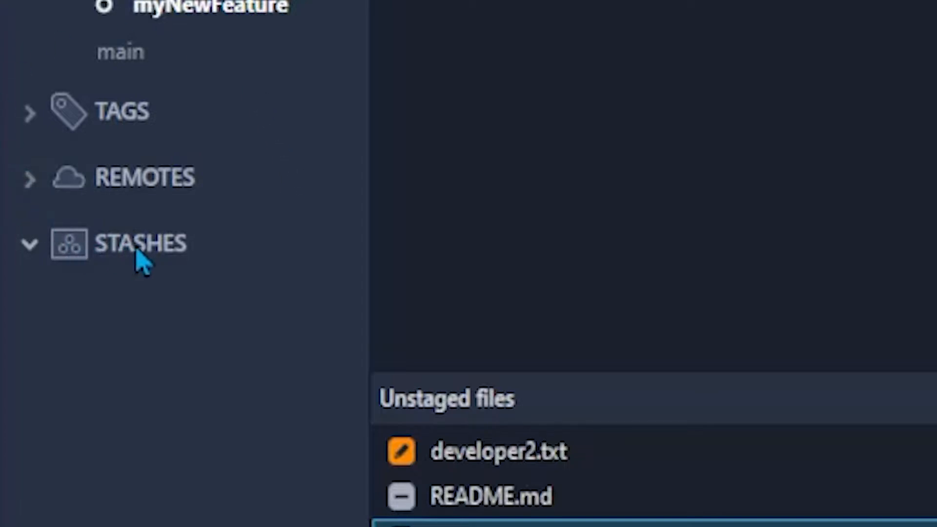
mouse_move(162, 248)
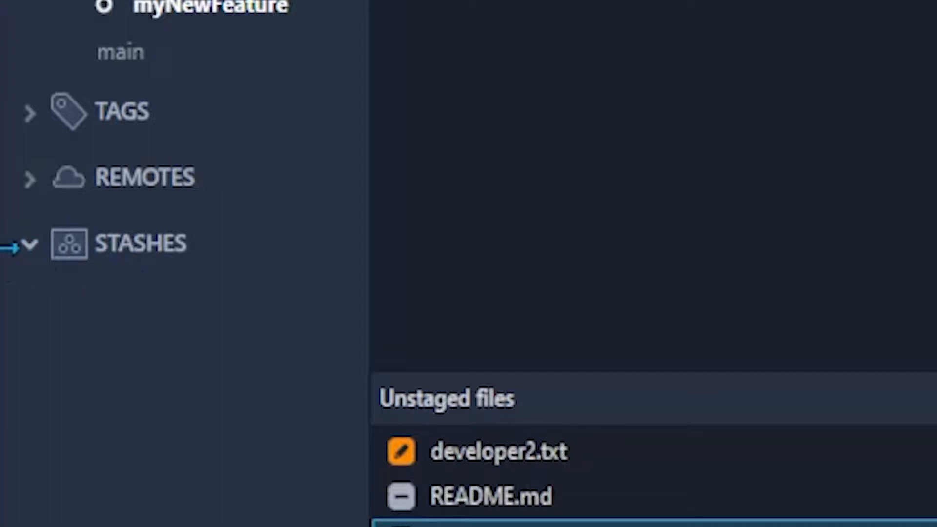
click(29, 244)
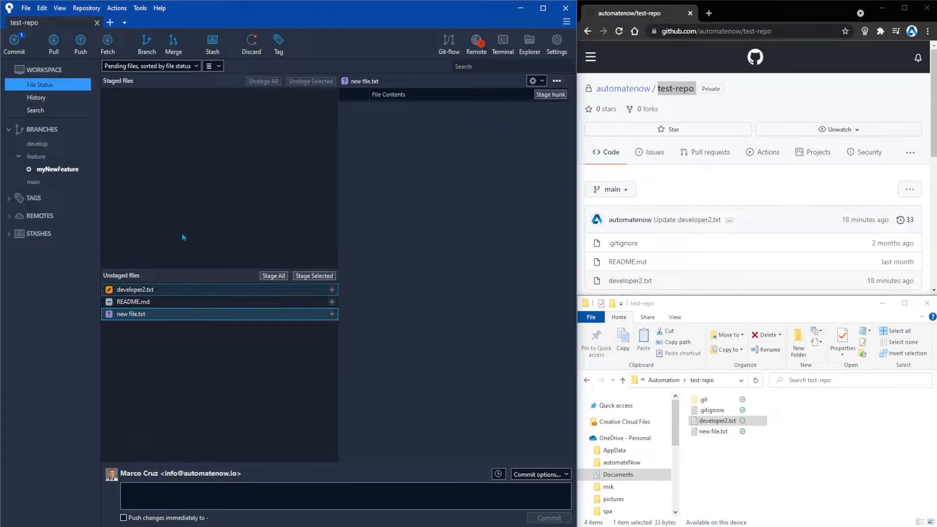
click(212, 44)
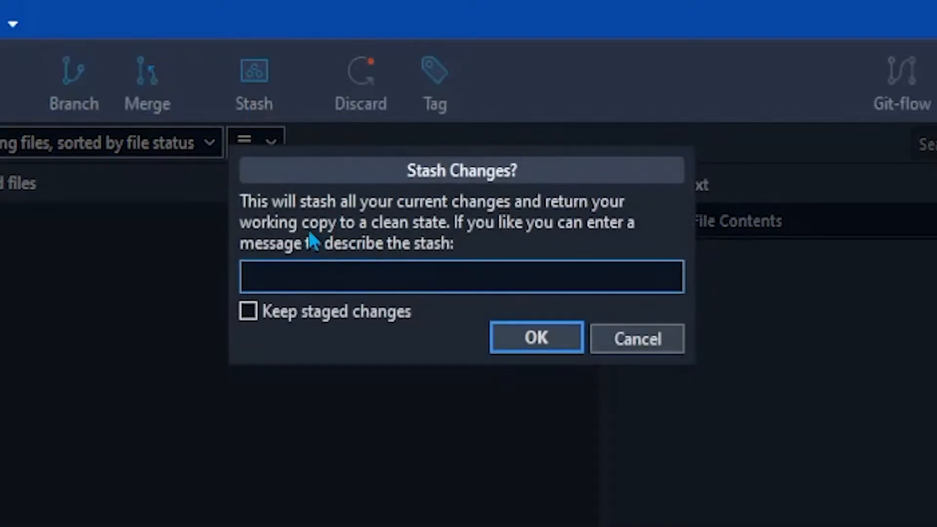
mouse_move(511, 226)
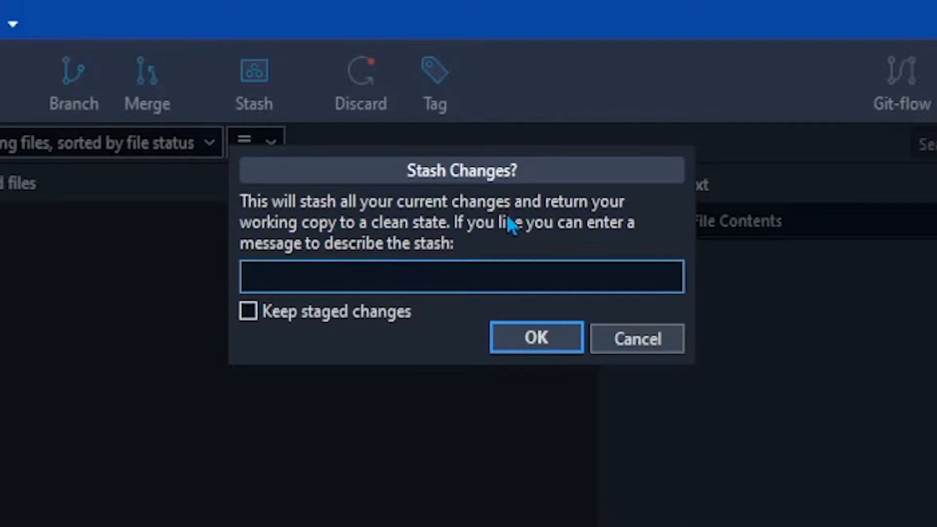
mouse_move(379, 245)
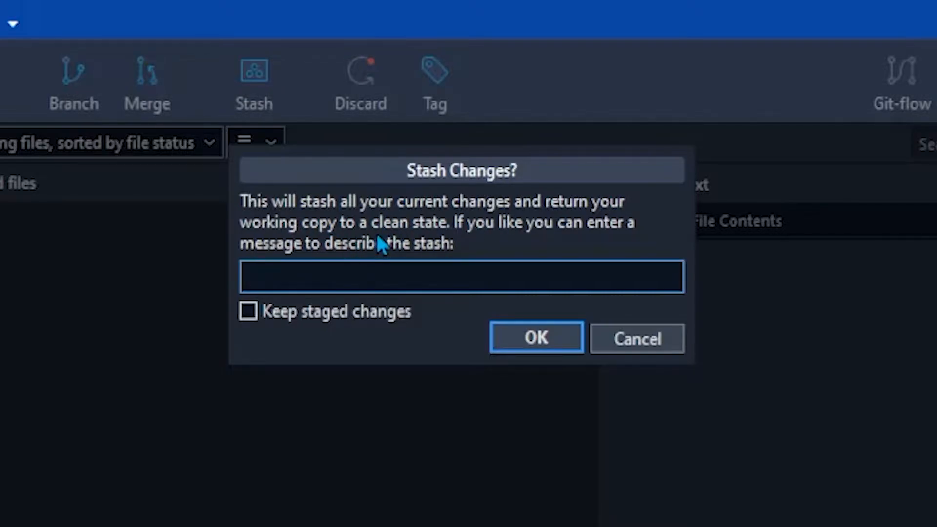
click(461, 276)
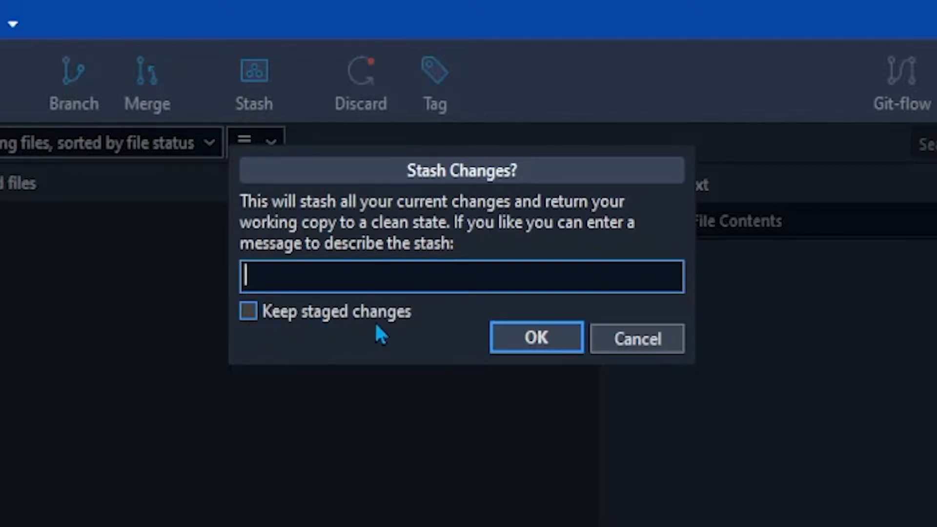
mouse_move(496, 239)
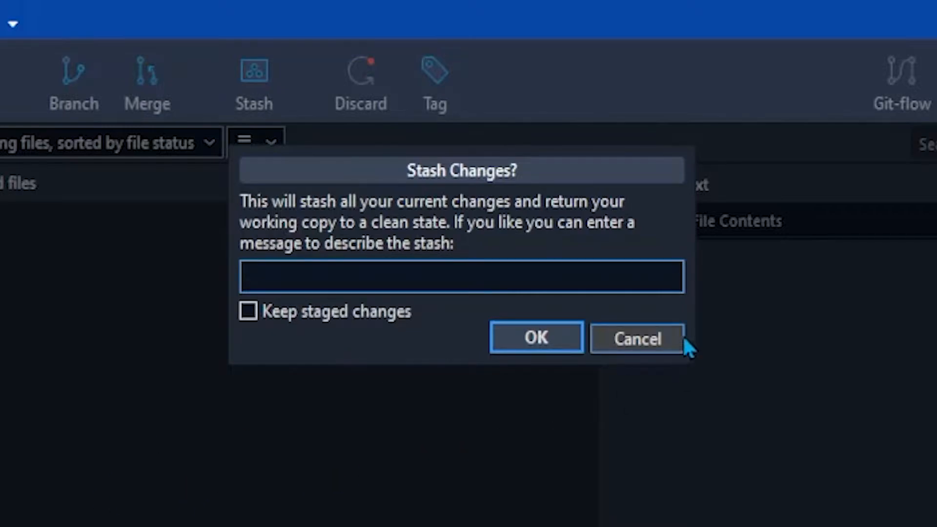
click(635, 338)
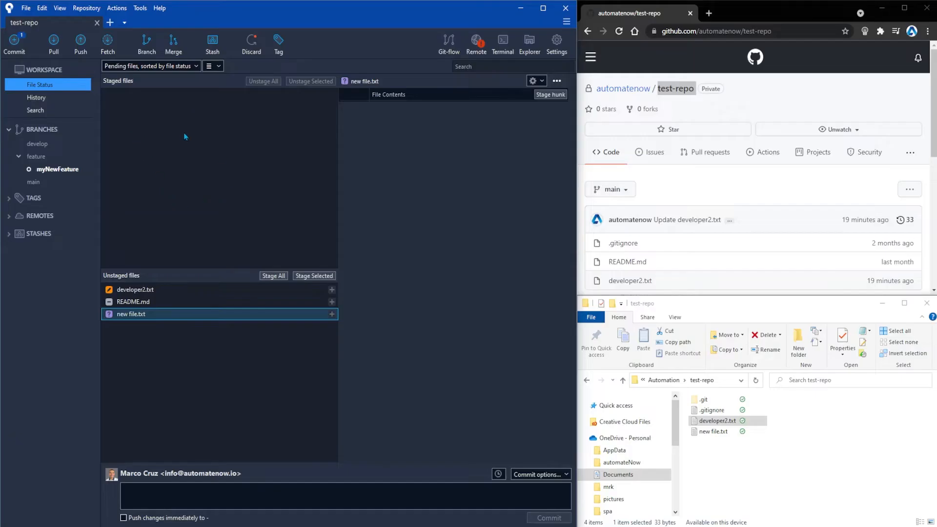
mouse_move(149, 165)
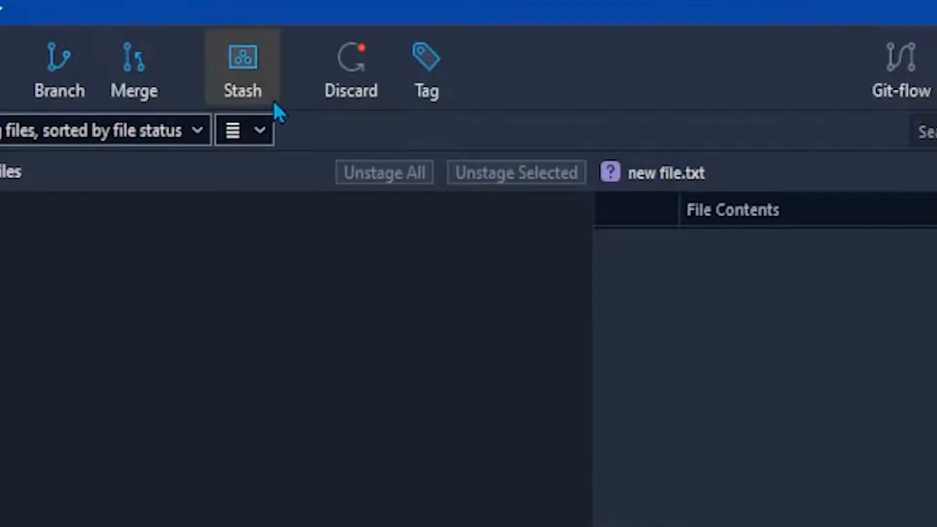
Stash the developer2.txt and README.md changes, leaving only new file.txt unstaged.
click(242, 66)
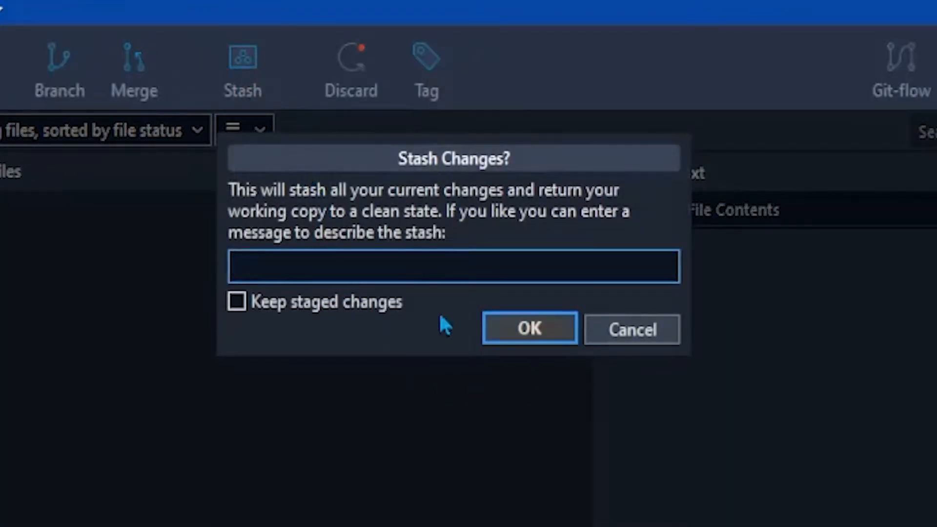
click(528, 328)
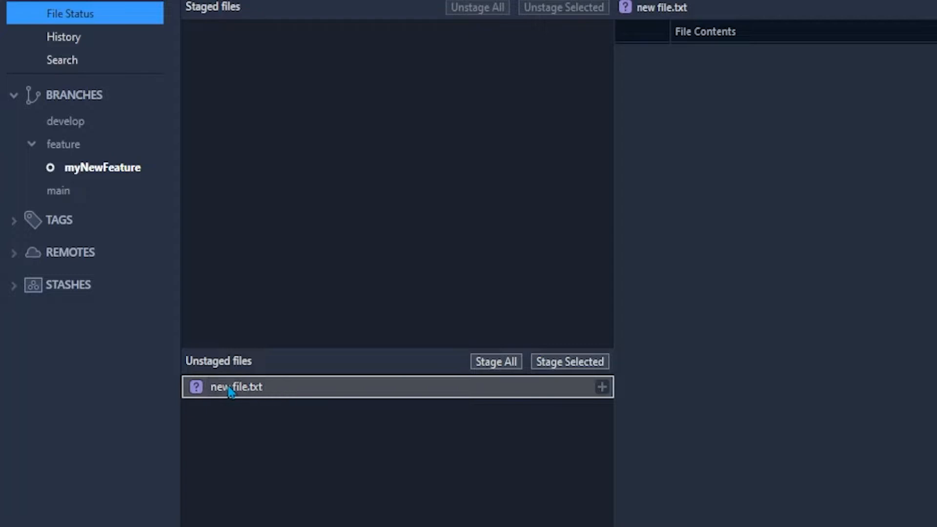
mouse_move(293, 401)
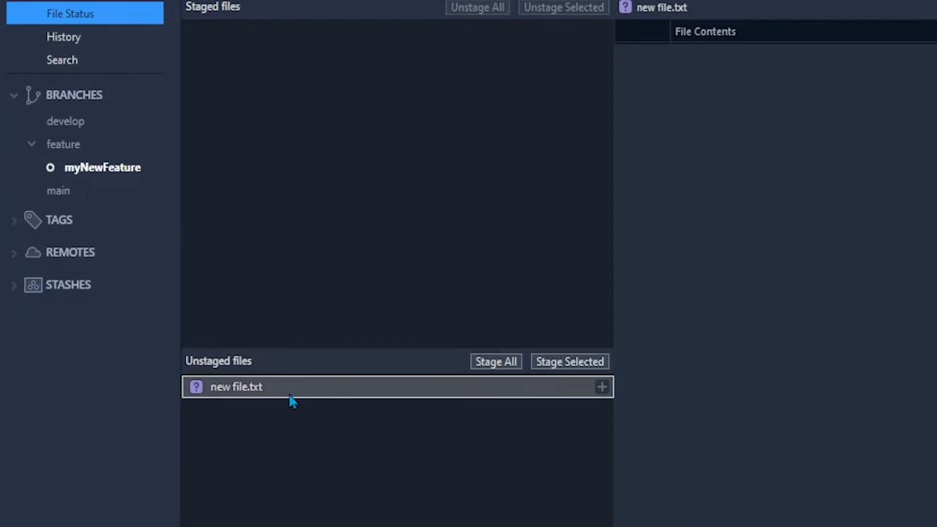
Expand STASHES and preview the 'WIP on myNewFeature' stash diff.
click(13, 285)
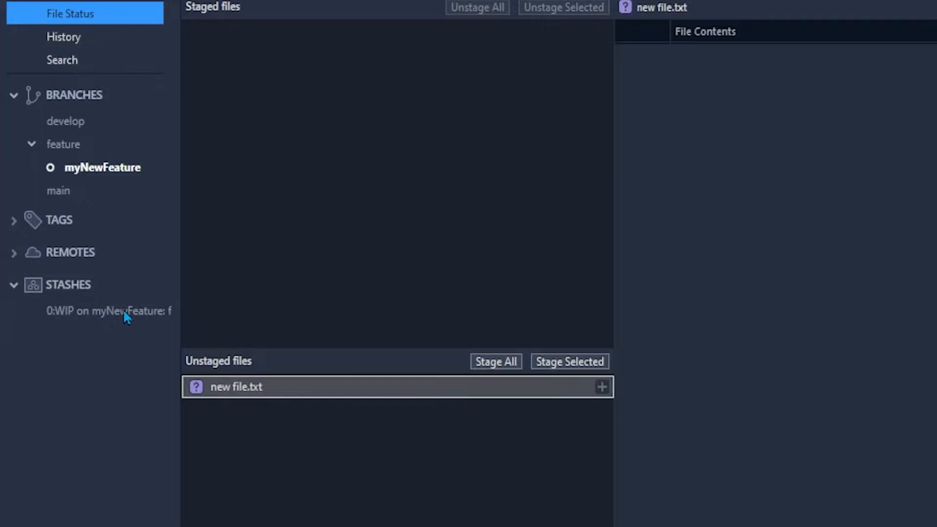
click(108, 310)
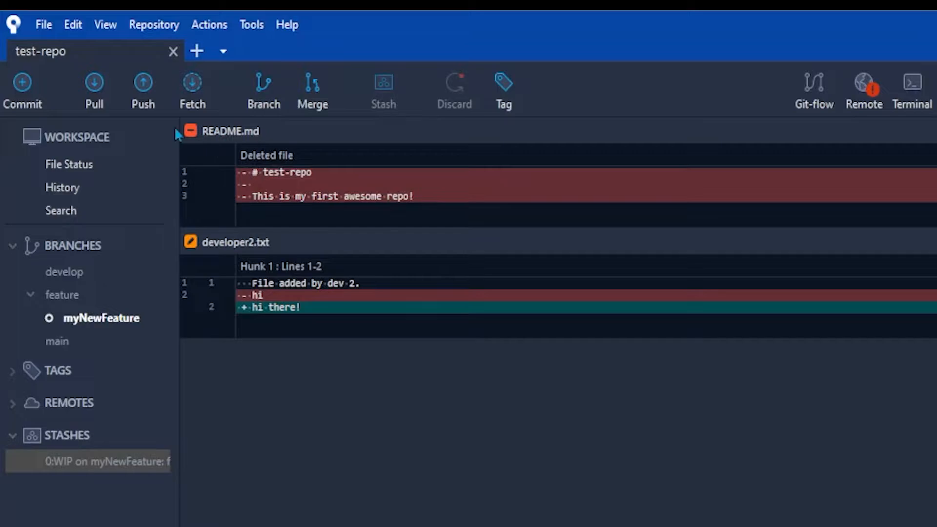
mouse_move(250, 252)
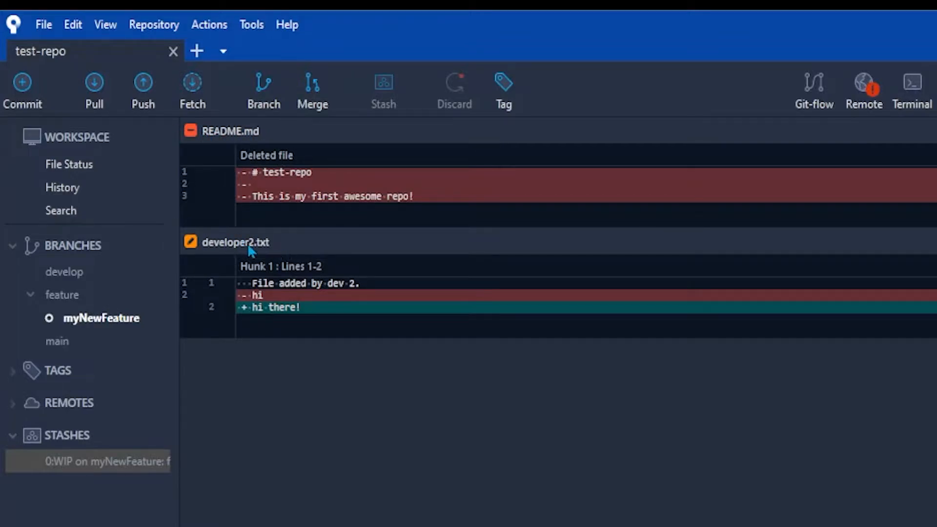
mouse_move(285, 302)
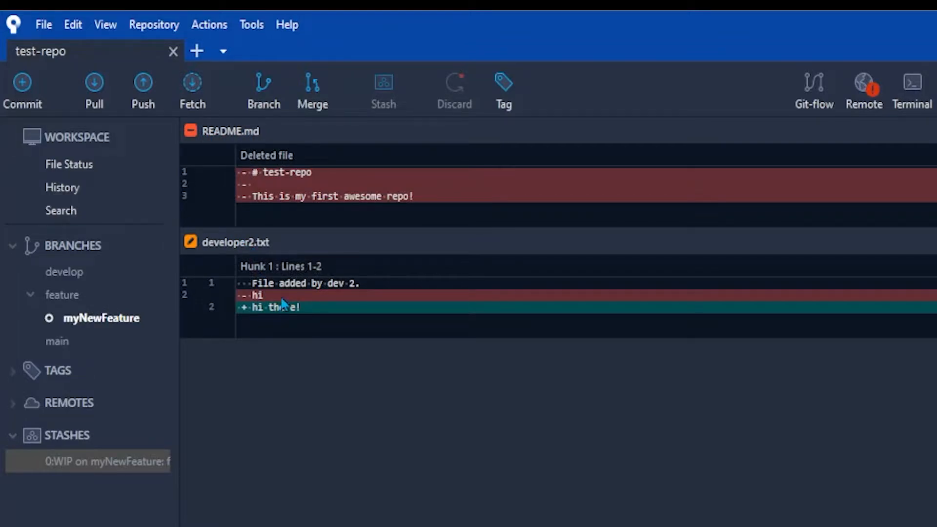
mouse_move(68, 164)
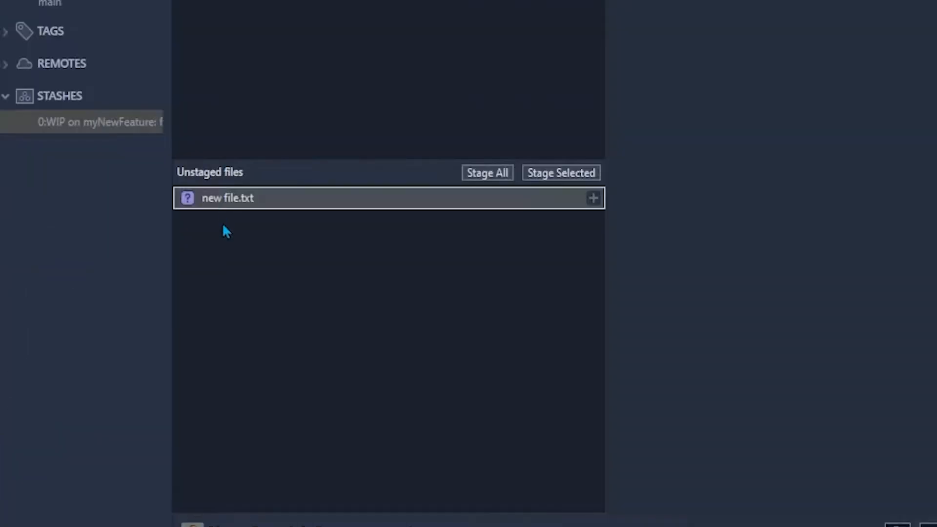
mouse_move(251, 215)
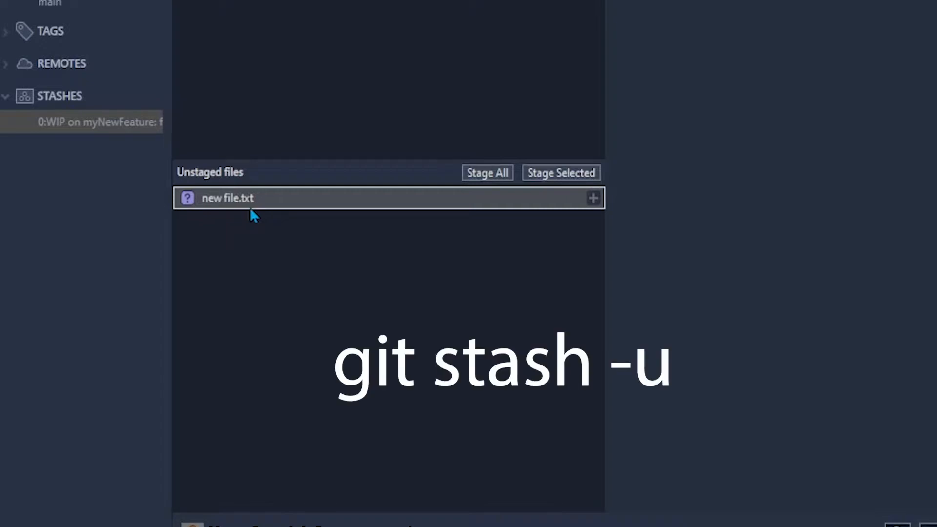
mouse_move(242, 200)
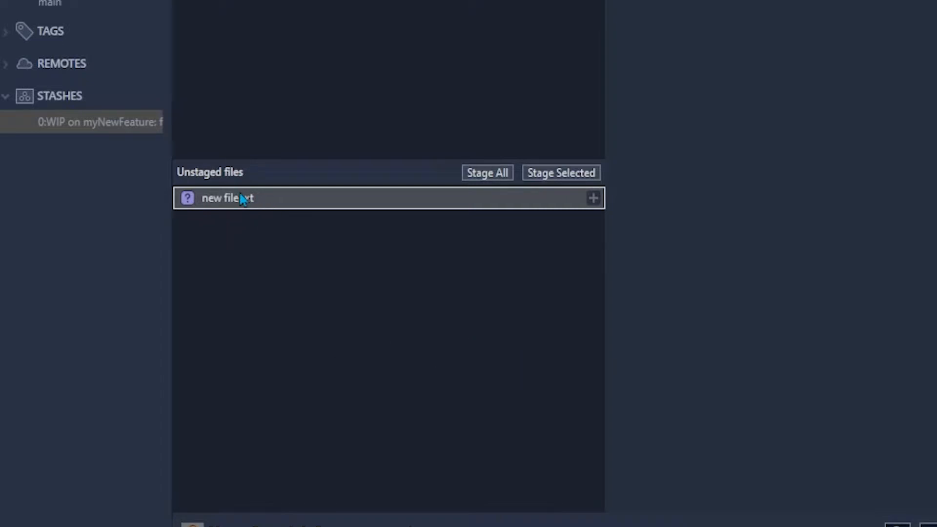
mouse_move(251, 242)
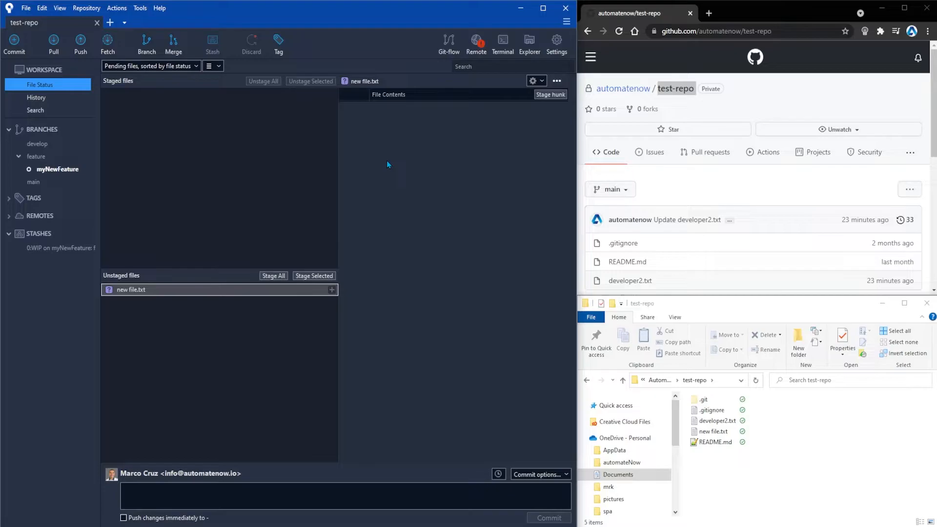
mouse_move(451, 349)
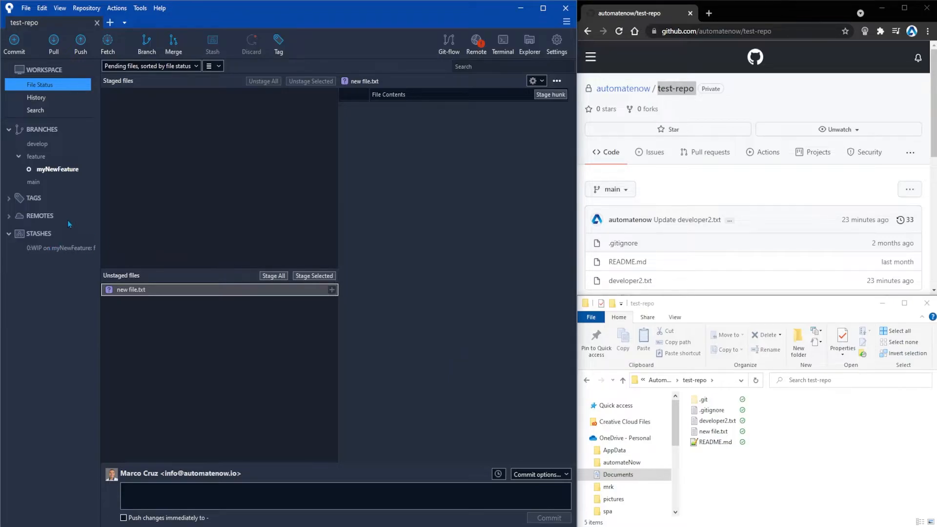
mouse_move(69, 245)
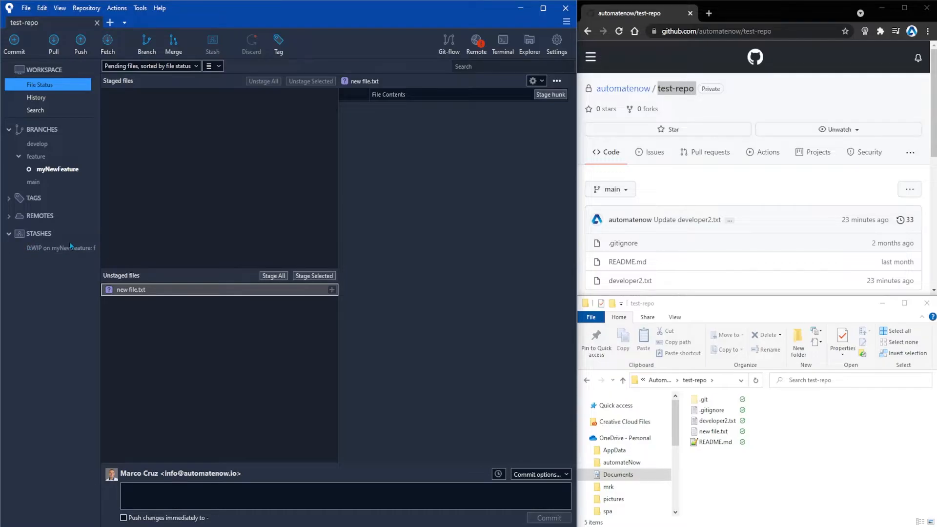
mouse_move(54, 178)
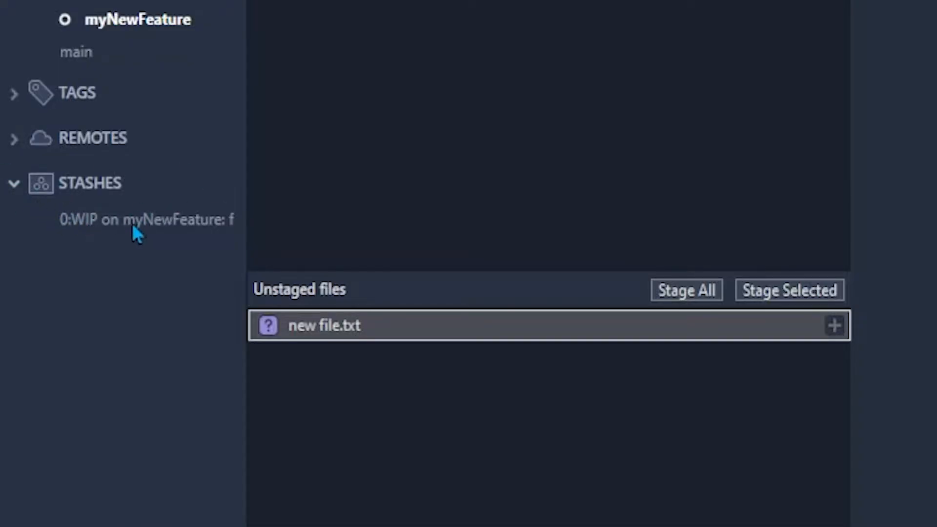
Apply the 'WIP on myNewFeature' stash to the working copy.
right_click(144, 220)
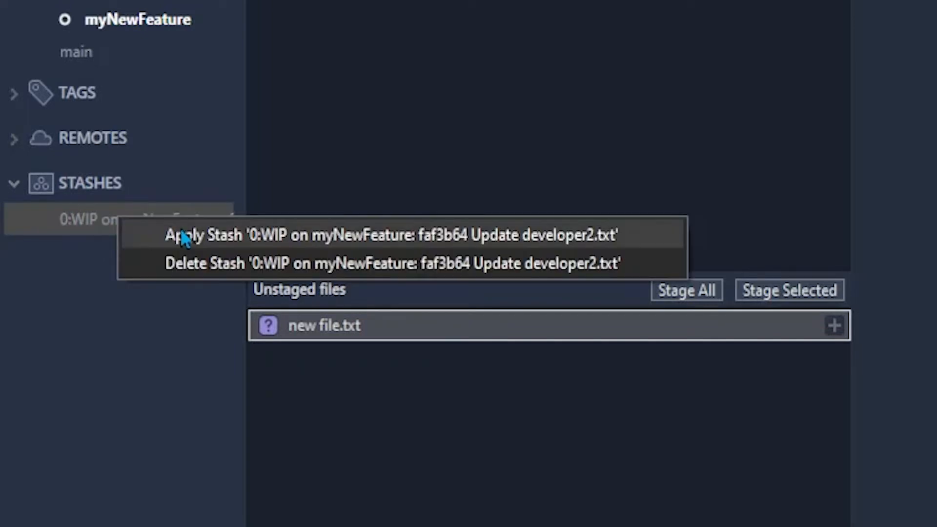
mouse_move(244, 248)
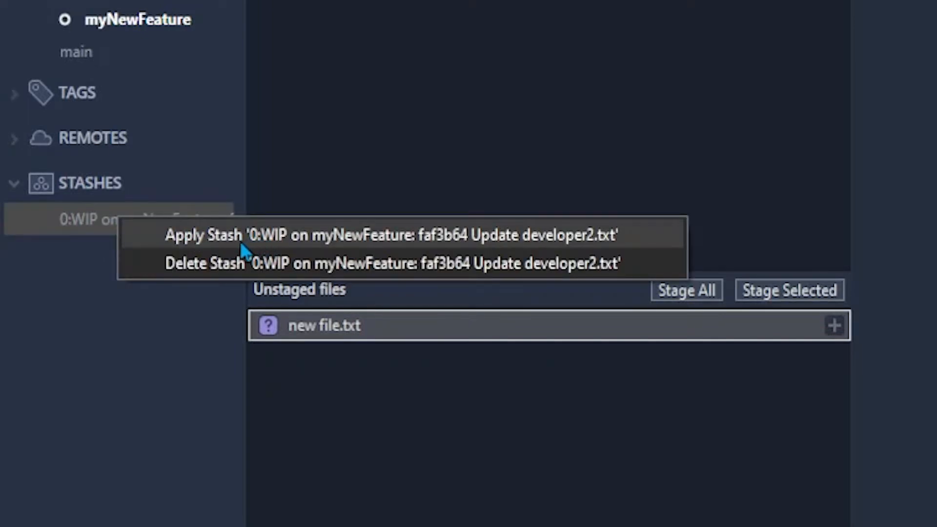
mouse_move(260, 244)
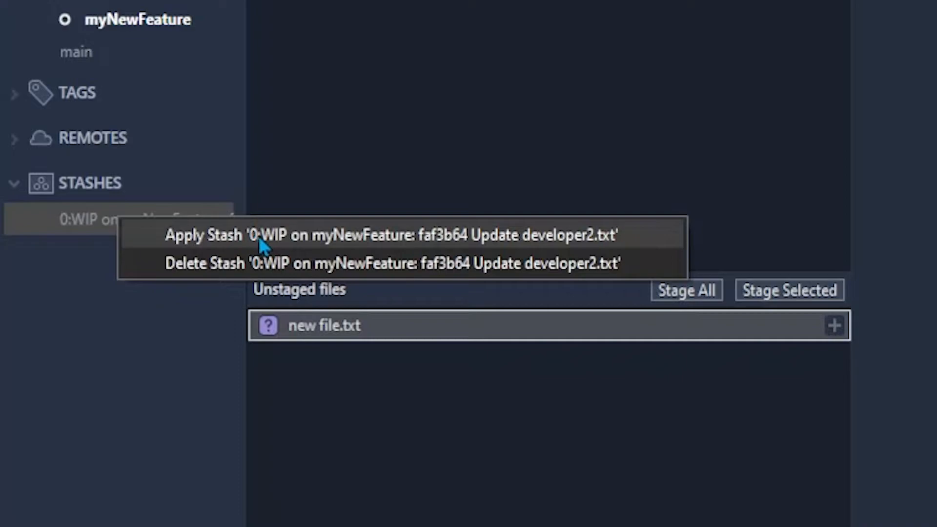
mouse_move(285, 248)
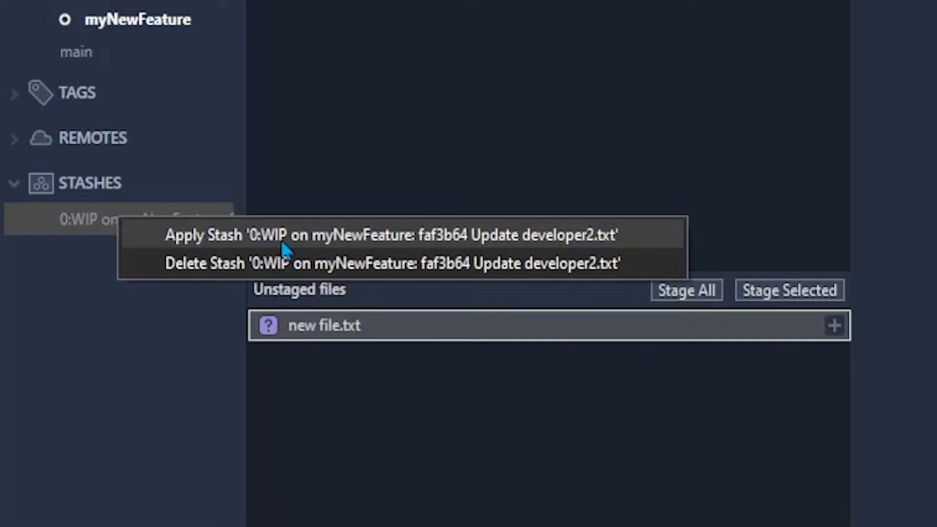
mouse_move(323, 243)
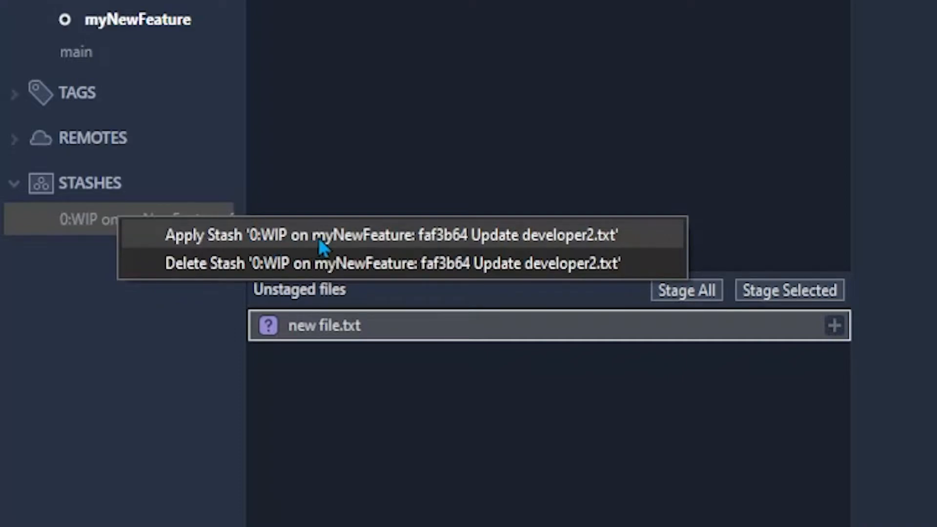
click(391, 234)
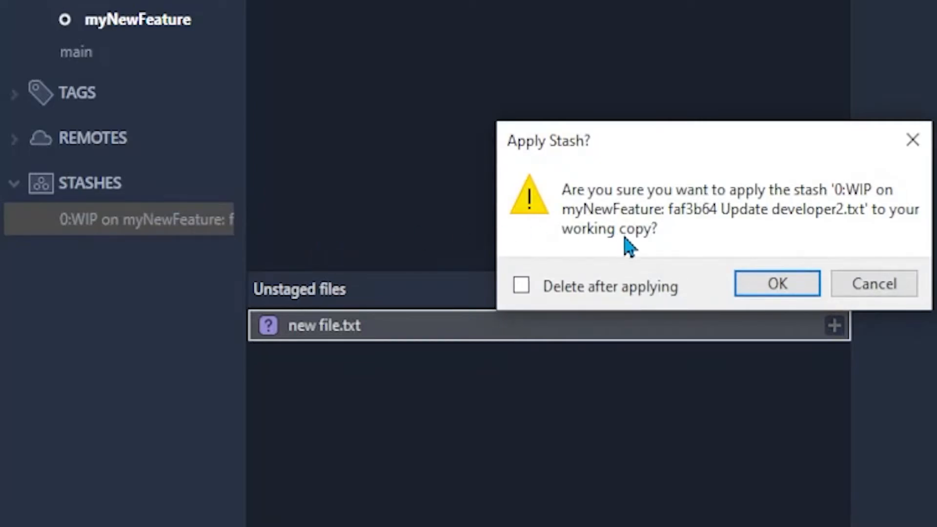
click(777, 283)
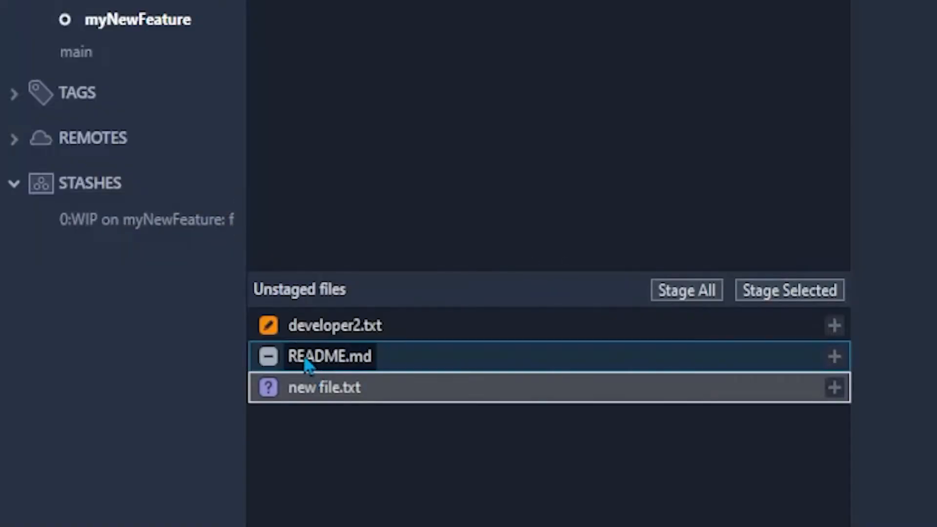
mouse_move(356, 353)
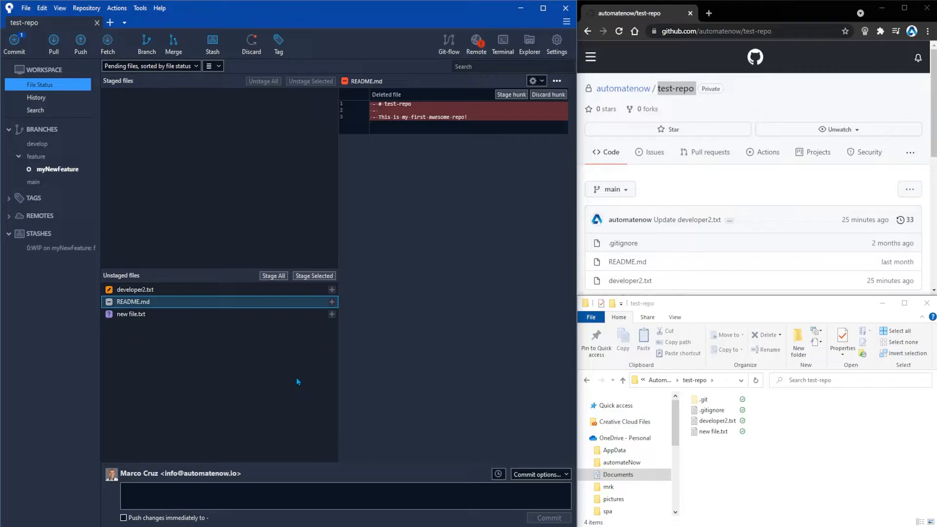
Show the developer2.txt diff changing 'hi' to 'hi there!'.
click(134, 290)
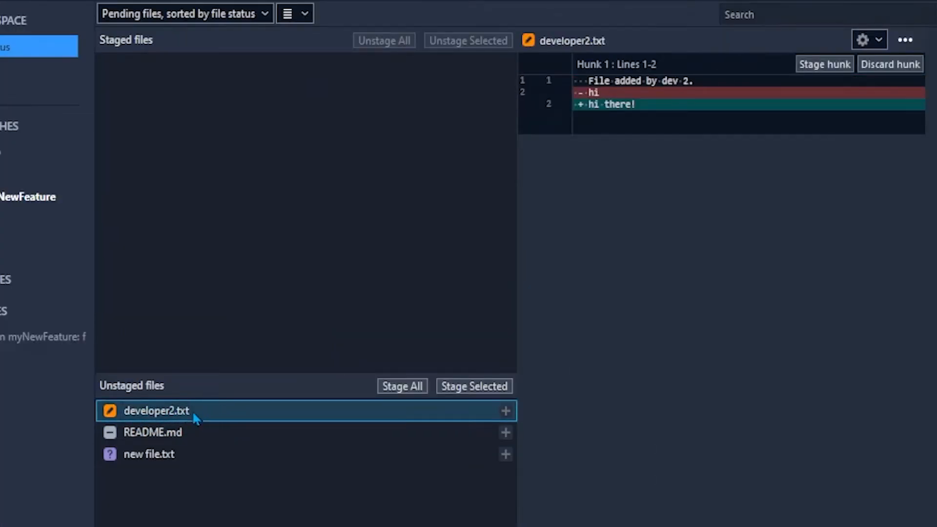
mouse_move(637, 118)
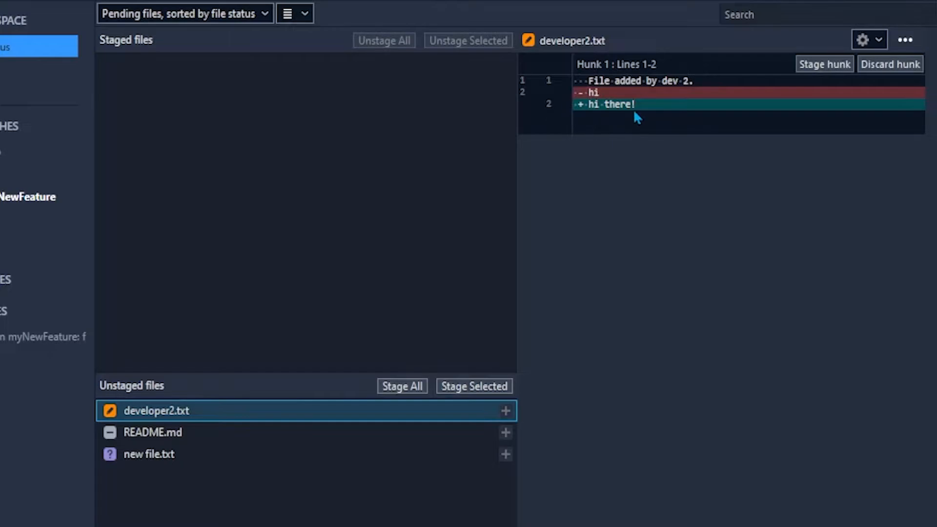
mouse_move(614, 99)
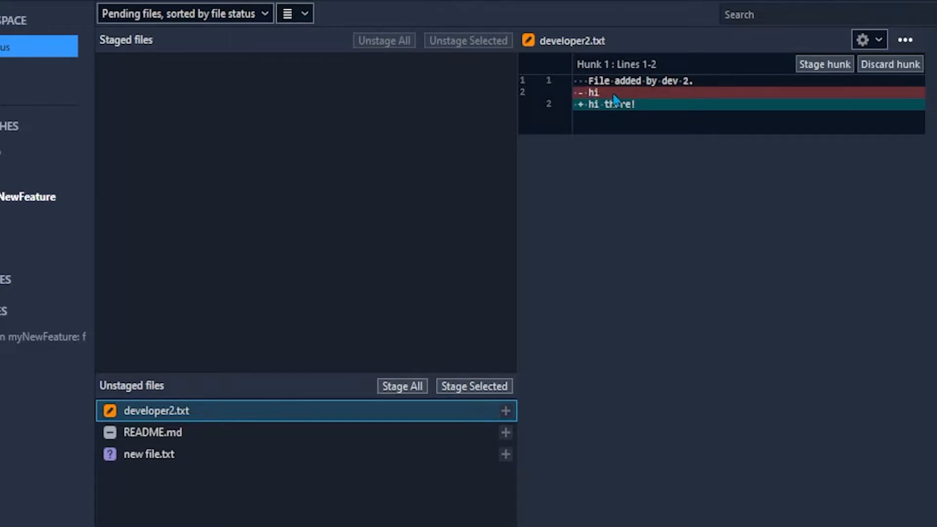
mouse_move(624, 120)
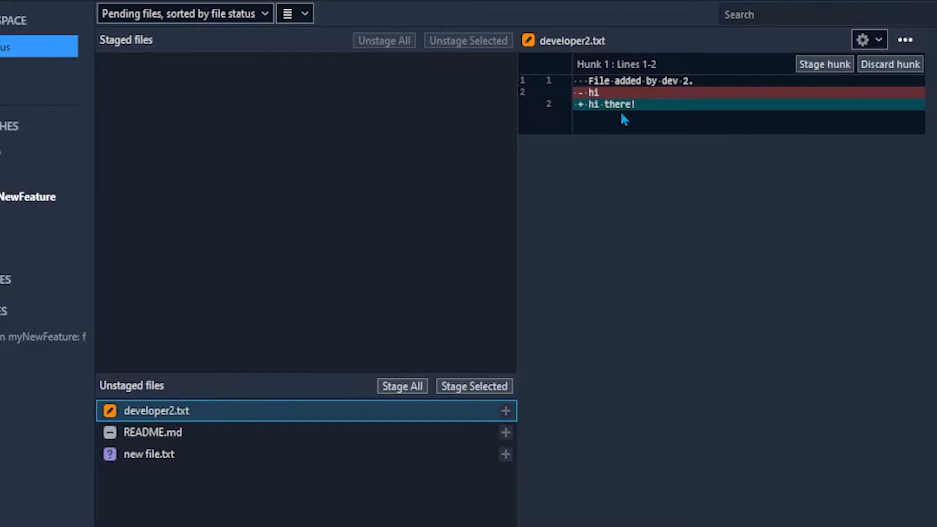
mouse_move(643, 111)
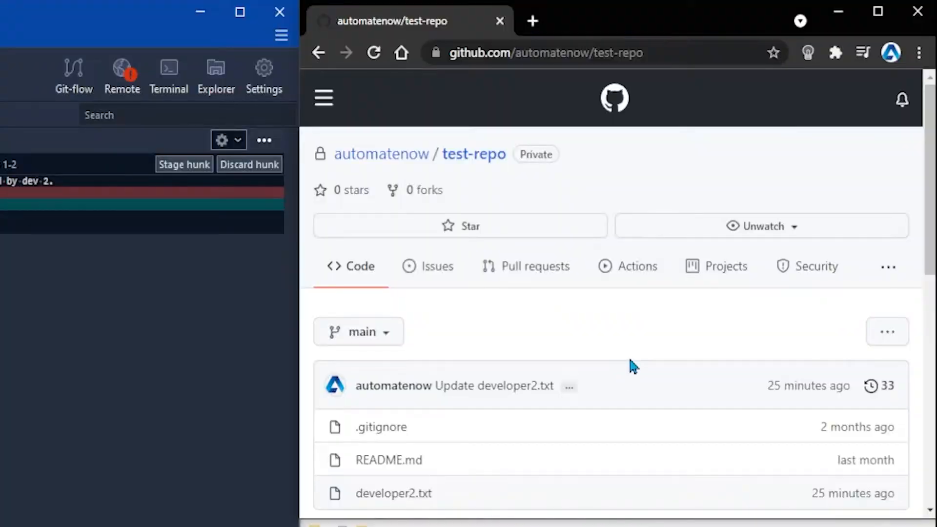
Bring up developer2.txt in GitHub's file editor.
click(394, 493)
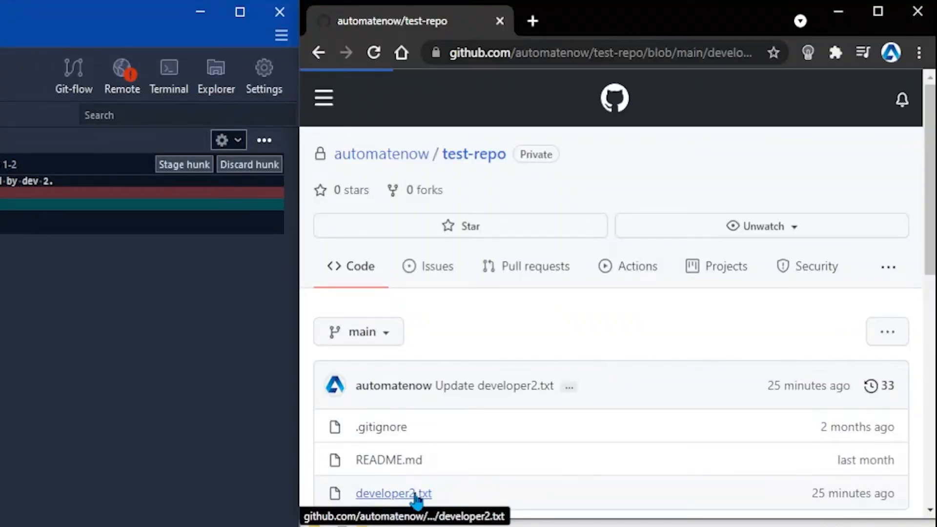
click(393, 493)
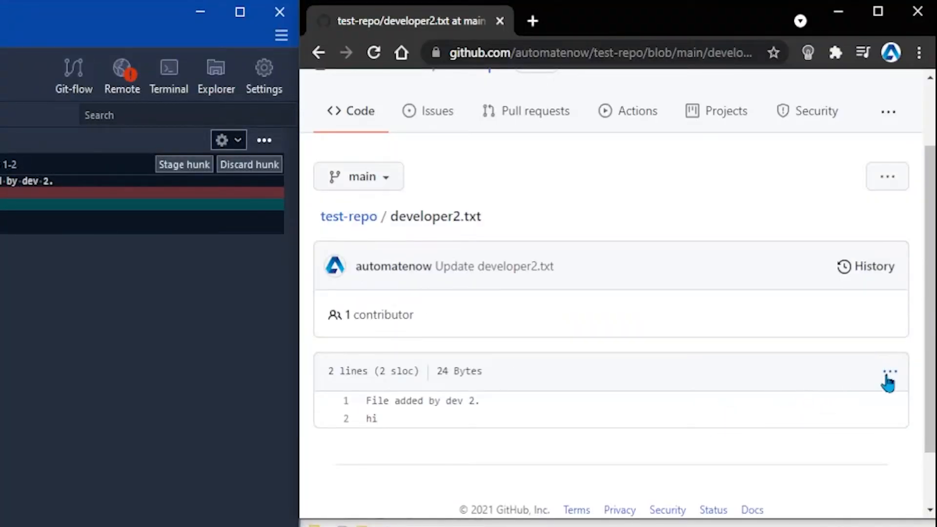
click(889, 370)
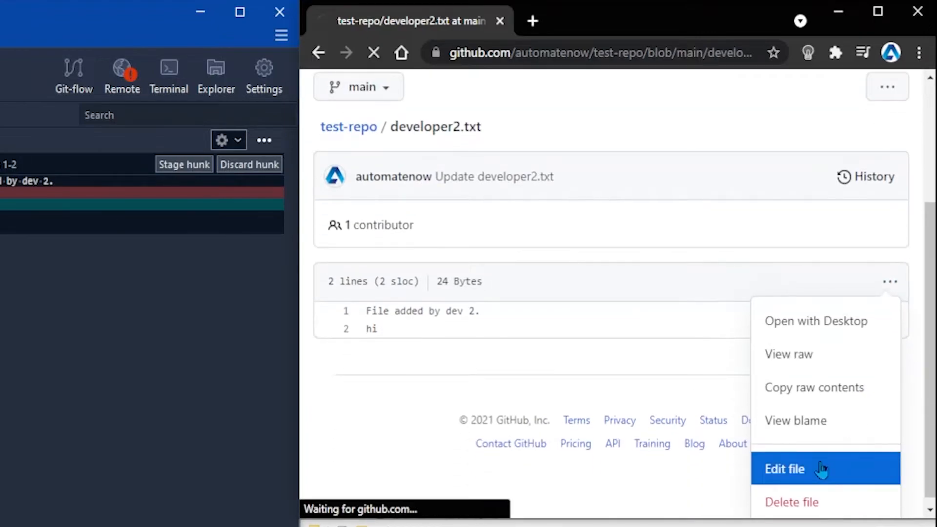
click(785, 468)
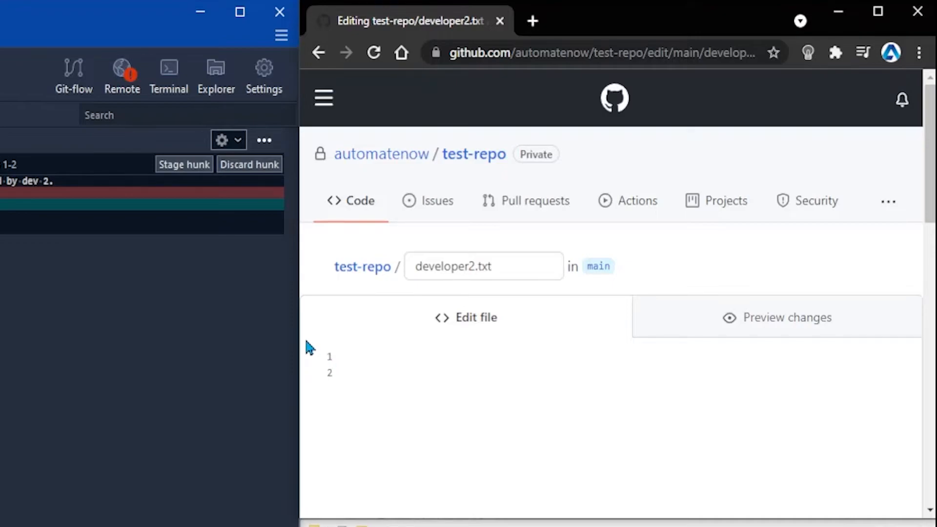
Replace the content with 'File has been changed by another developer.' and commit to main.
text(File has been changed by another developer.)
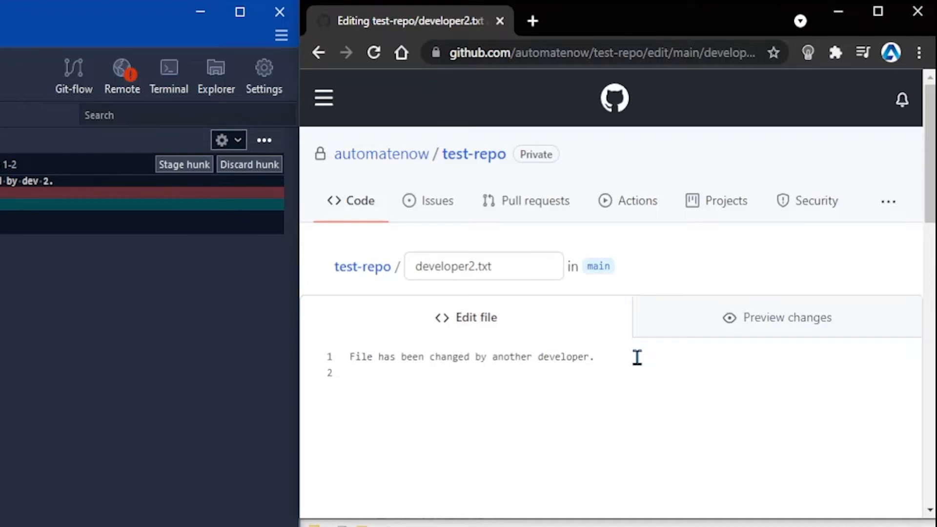
scroll(down, 3)
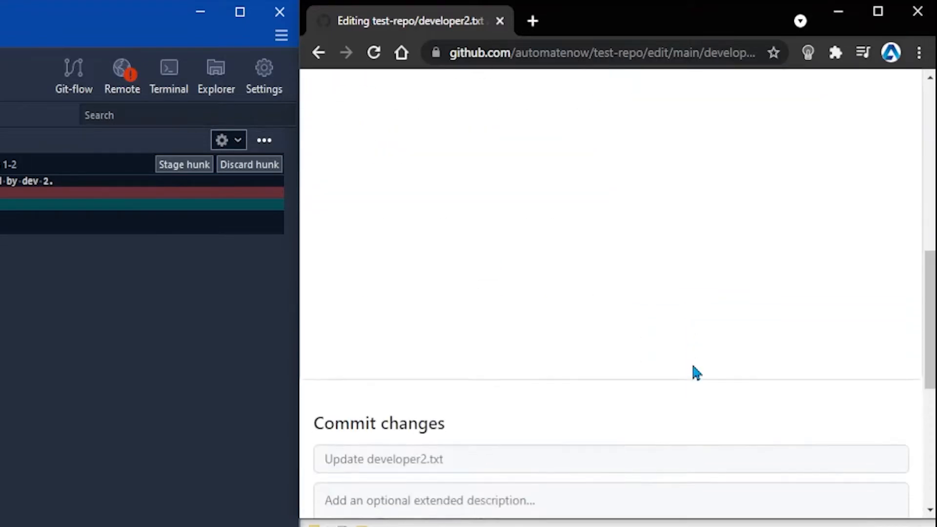
scroll(down, 3)
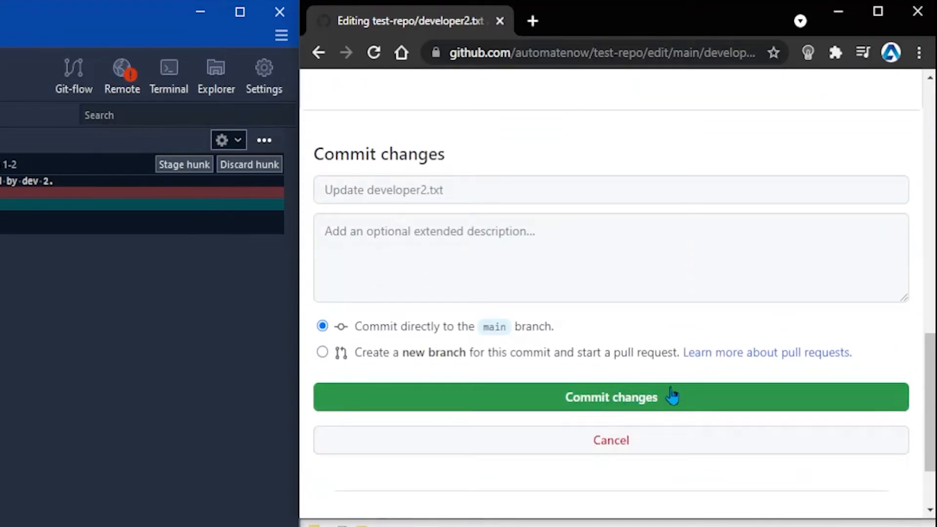
click(611, 397)
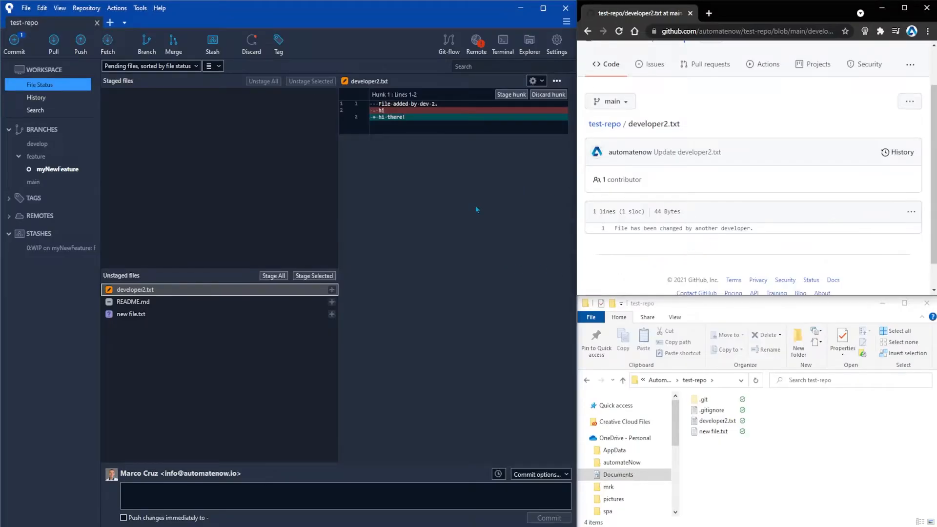
Back in Sourcetree, bring up the Pull dialog for origin's main into feature/myNewFeature.
click(133, 289)
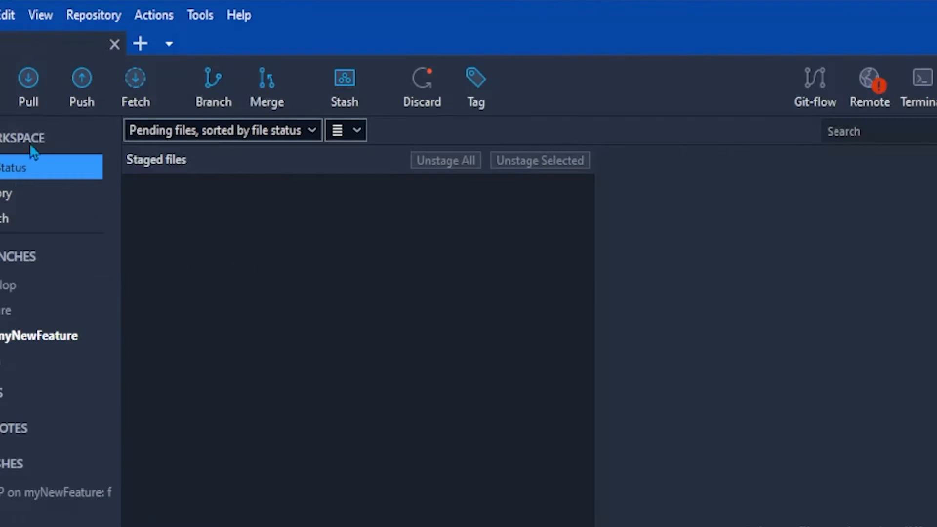
click(28, 84)
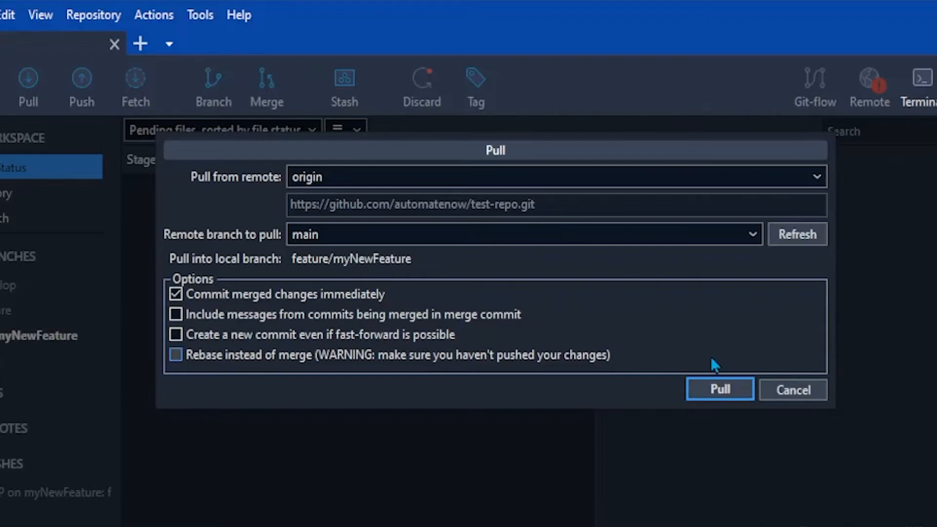
Try pulling main, view the full error about overwriting developer2.txt, and cancel the pull.
click(719, 389)
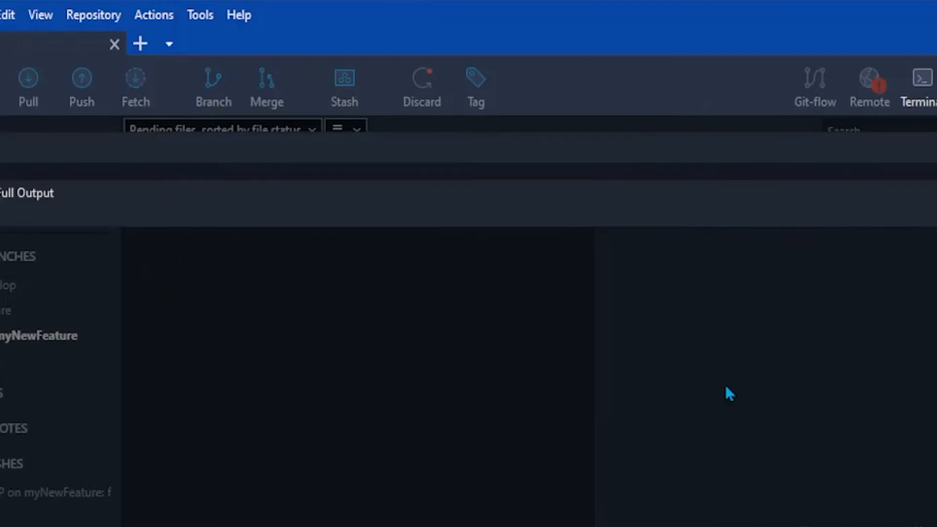
click(28, 85)
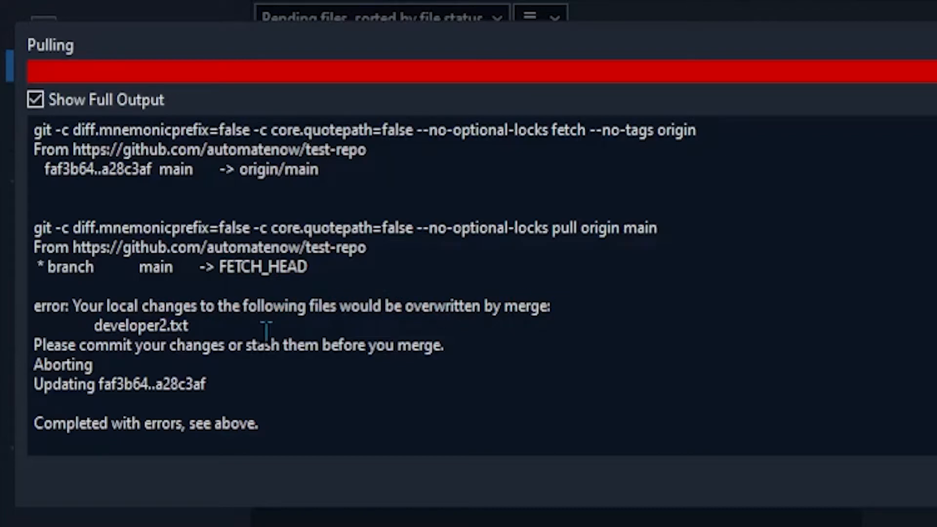
double_click(141, 325)
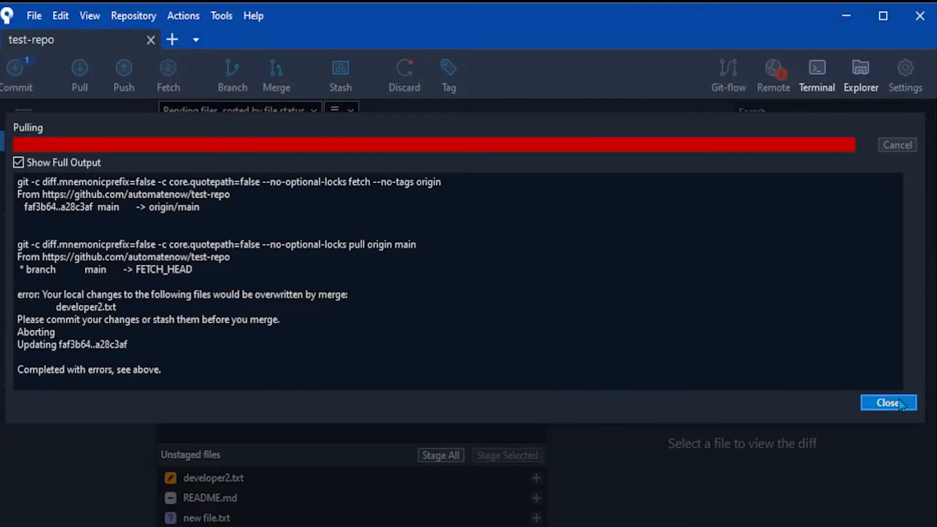
click(887, 402)
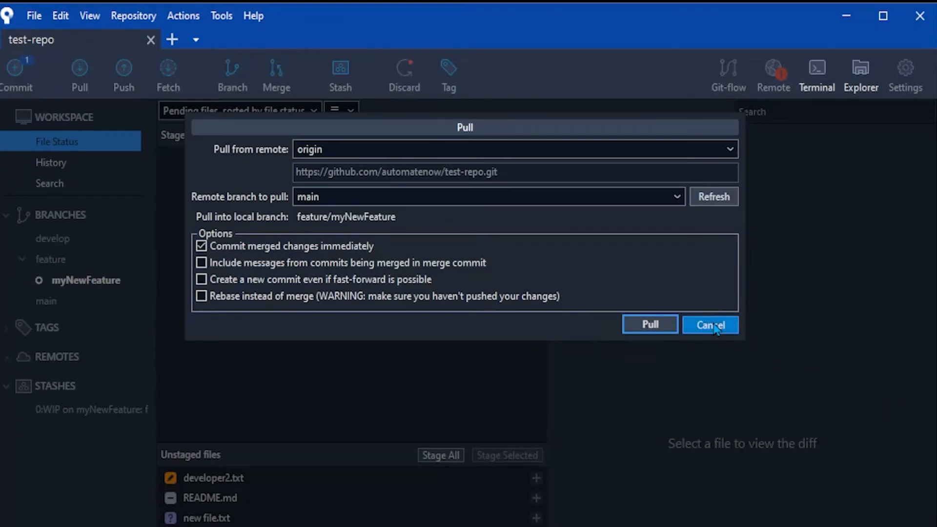
click(709, 324)
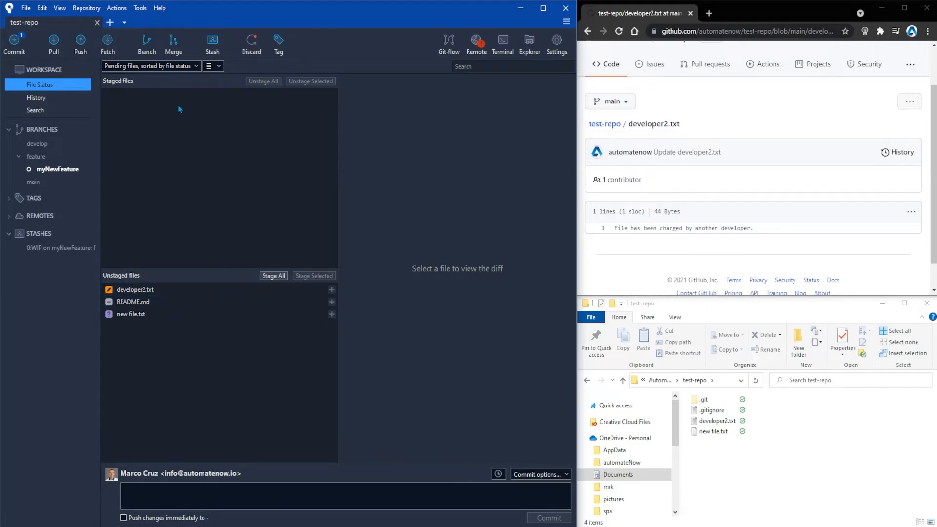
Stash the developer2.txt and README.md changes under the message 'my stash'.
click(212, 43)
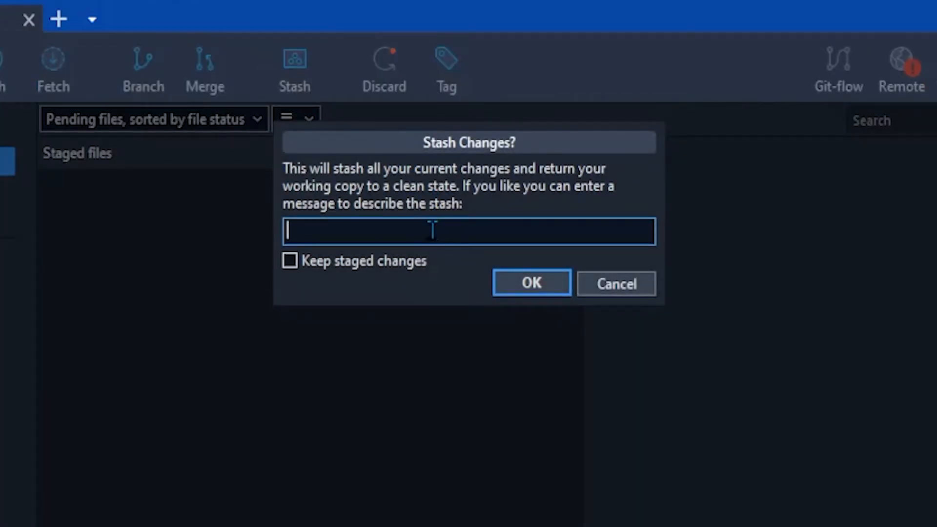
text(my sta)
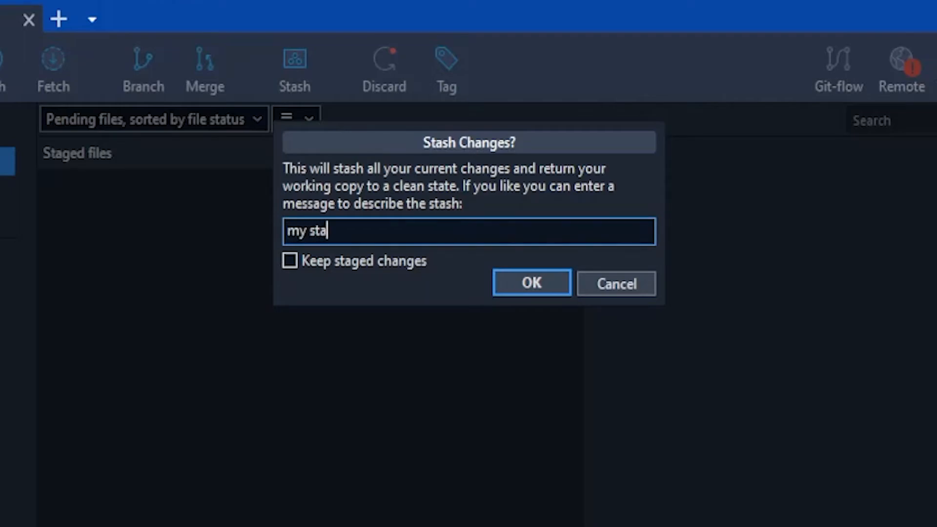
click(531, 283)
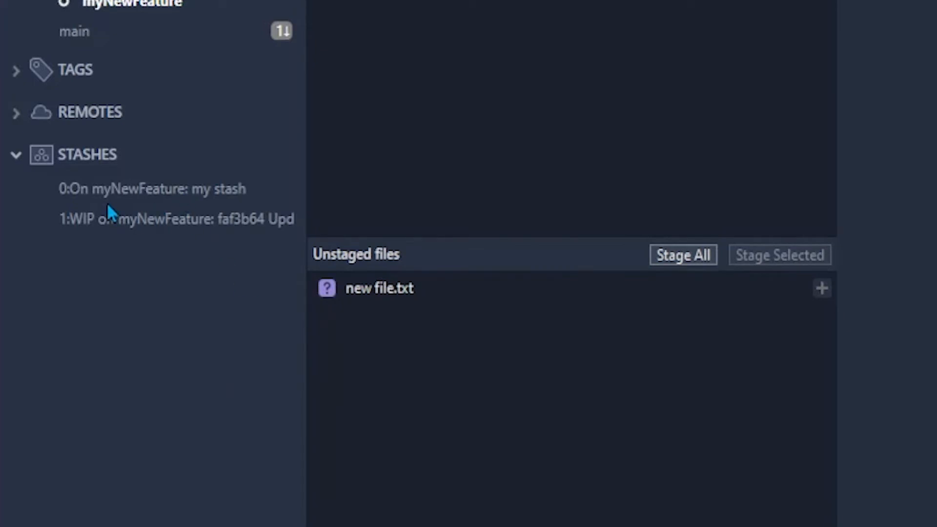
mouse_move(173, 224)
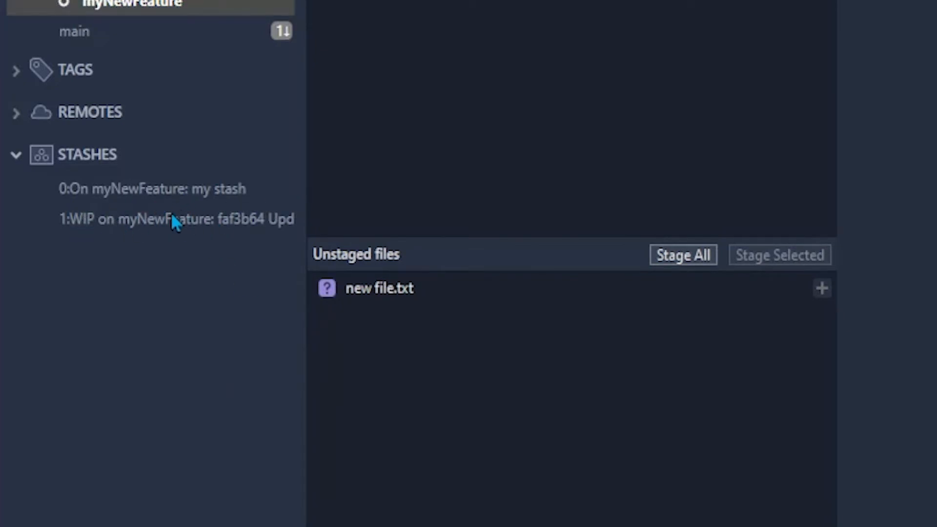
mouse_move(123, 212)
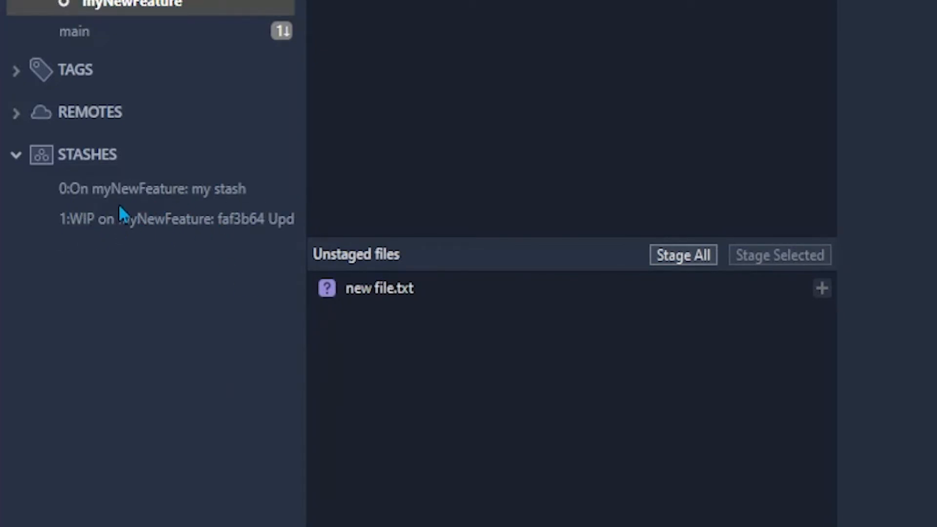
mouse_move(201, 191)
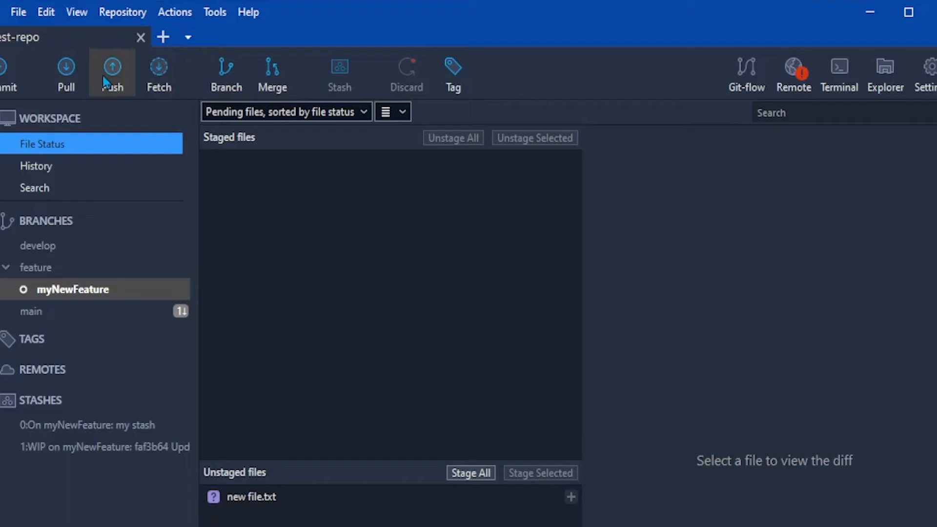
mouse_move(66, 69)
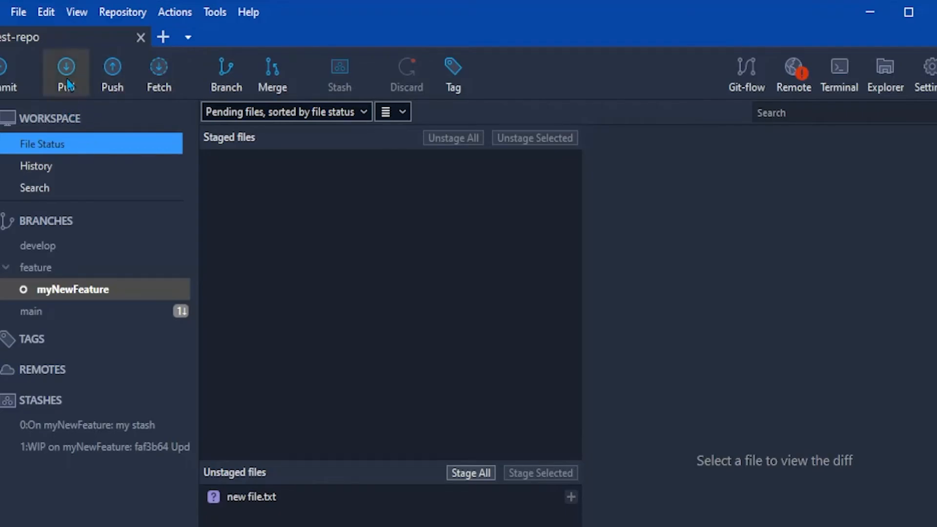
Reopen the Pull dialog and confirm pulling origin's main into myNewFeature.
click(65, 67)
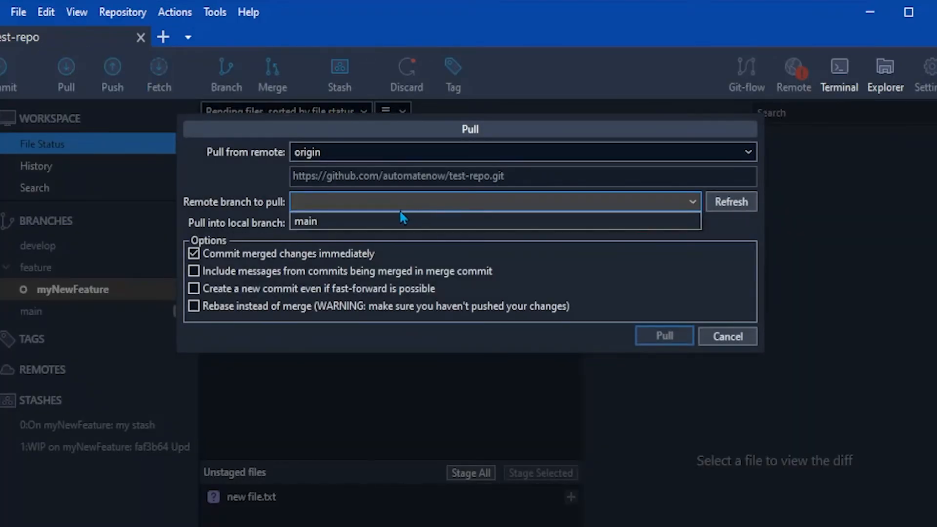
click(663, 336)
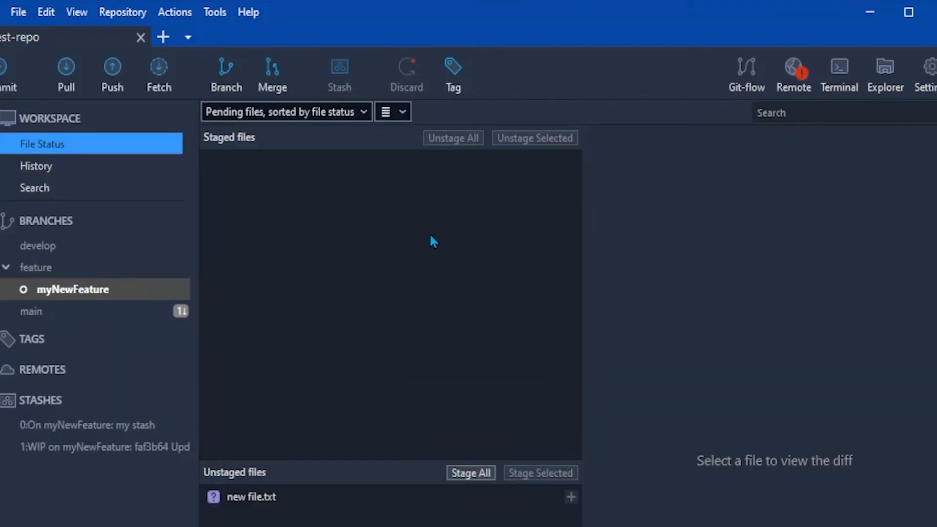
mouse_move(392, 325)
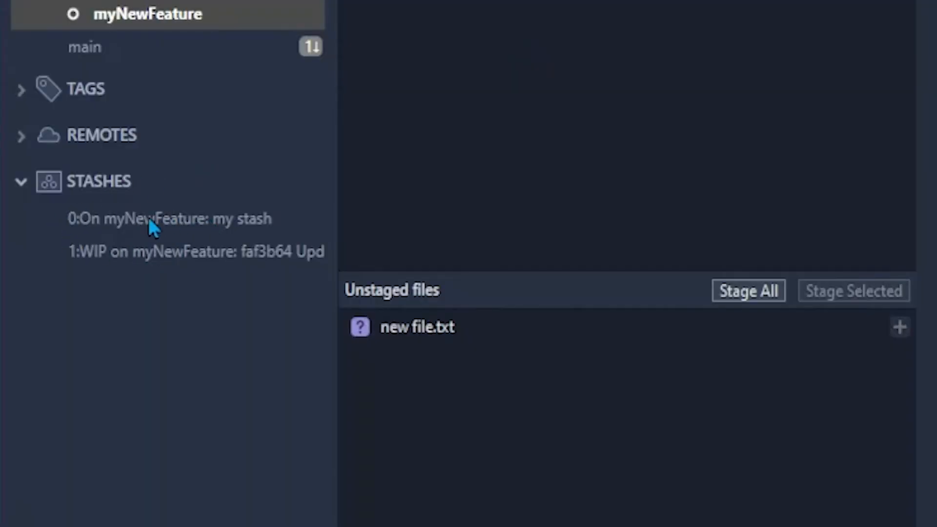
Apply the 'my stash' entry, producing a merge conflict in developer2.txt.
right_click(169, 218)
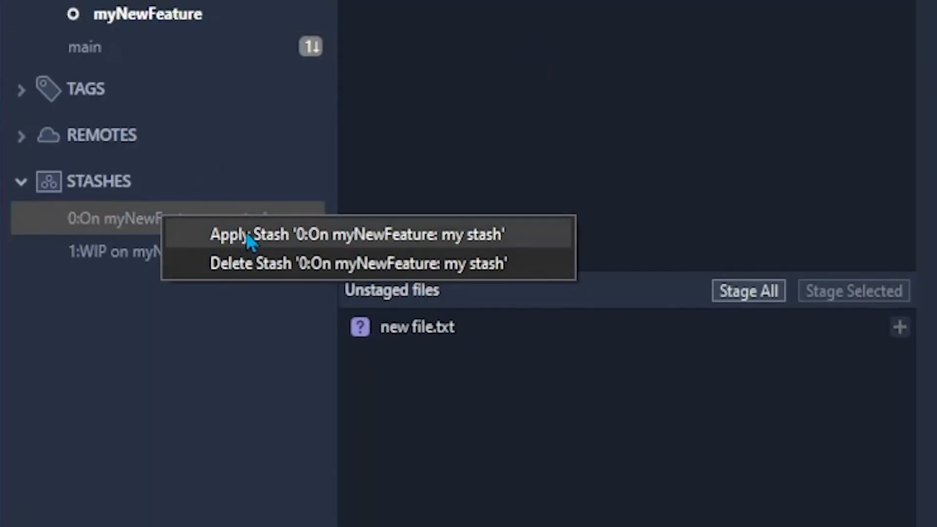
click(356, 234)
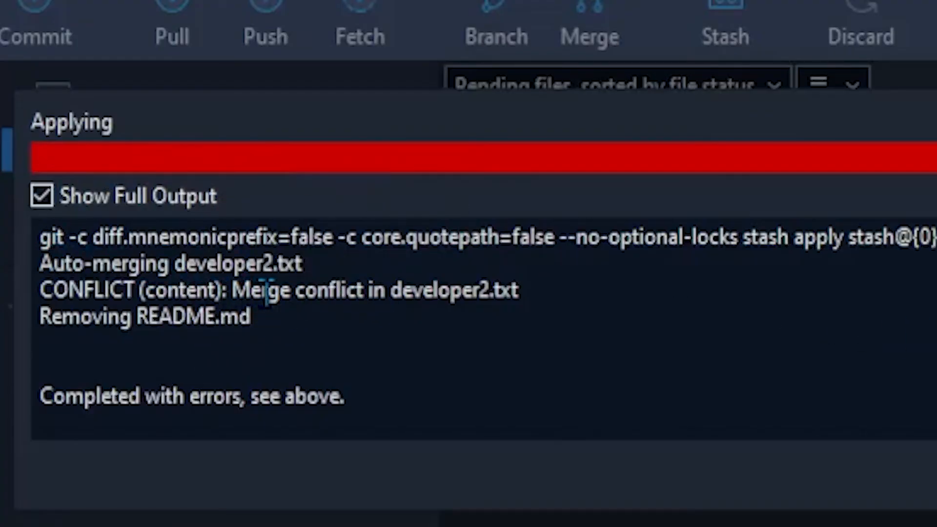
mouse_move(562, 298)
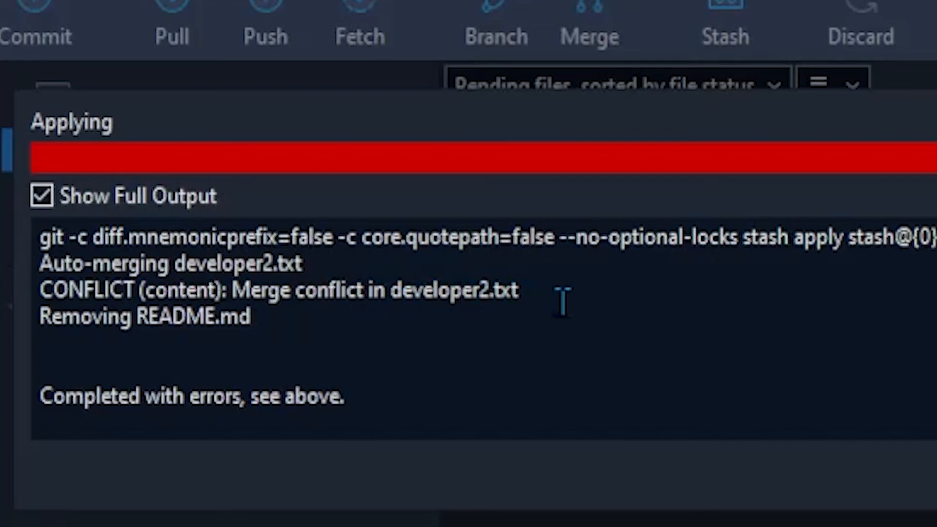